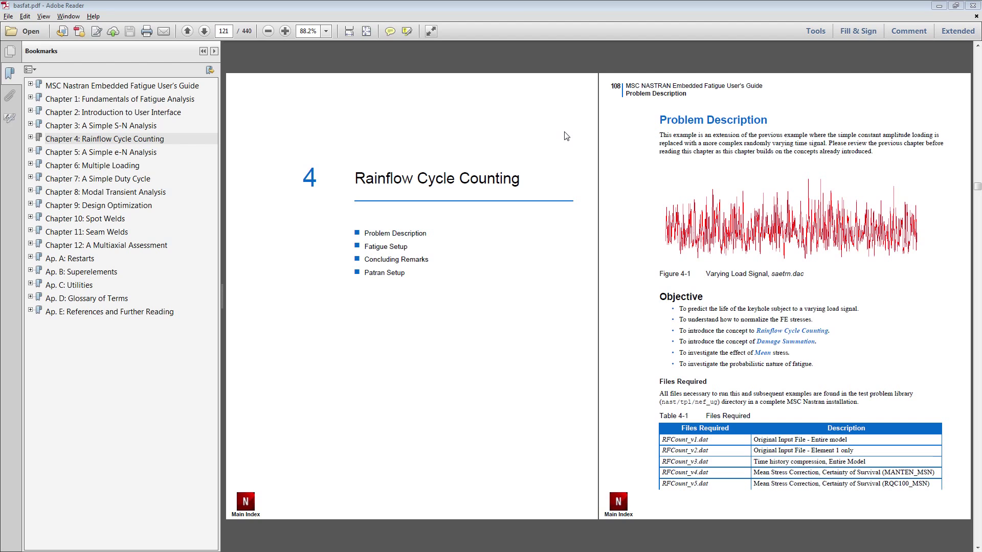
{"action": "mouse_move", "coordinate": [462, 196]}
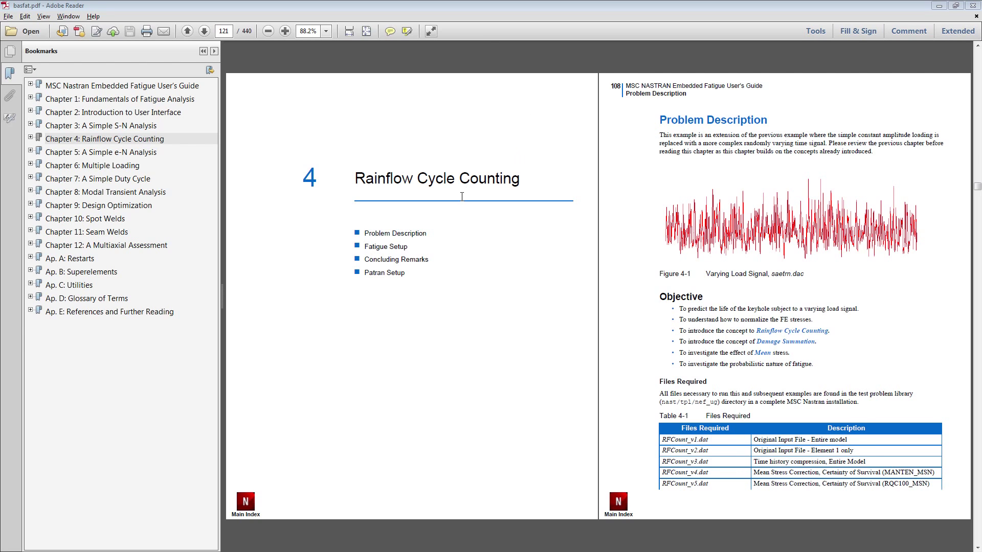
- Browse the PDF guide between the S-N Analysis and Rainflow Cycle Counting chapters
{"action": "left_click", "coordinate": [104, 125]}
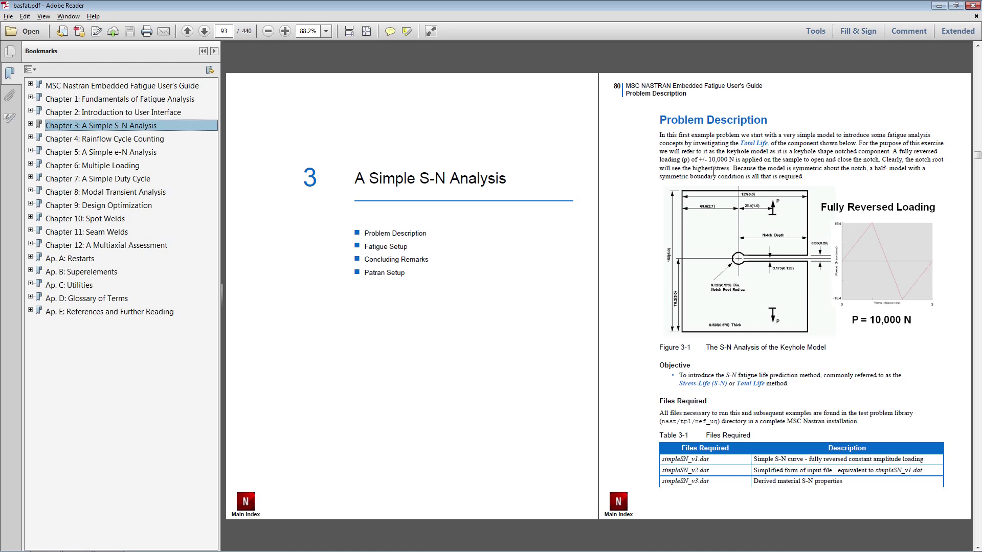
{"action": "left_click", "coordinate": [105, 139]}
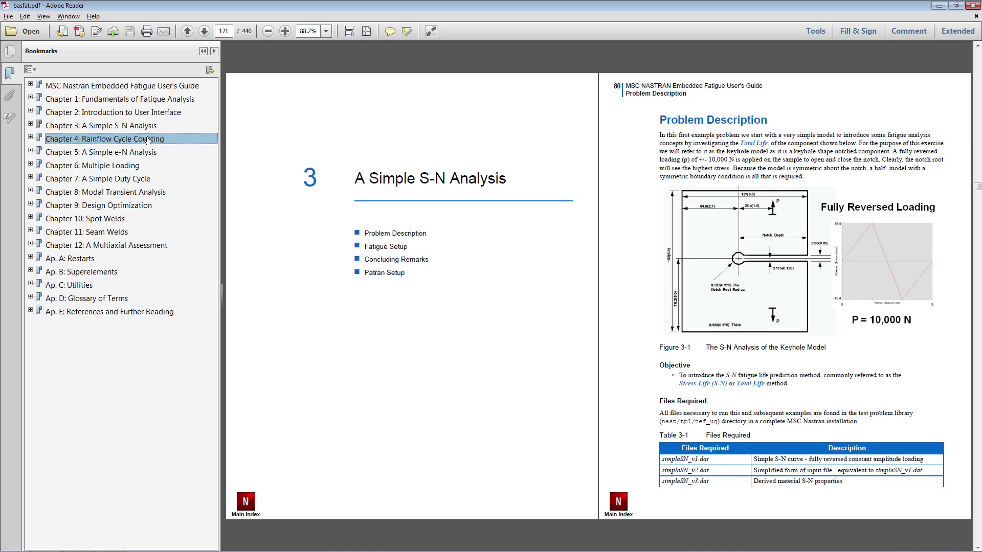
{"action": "left_click", "coordinate": [105, 139]}
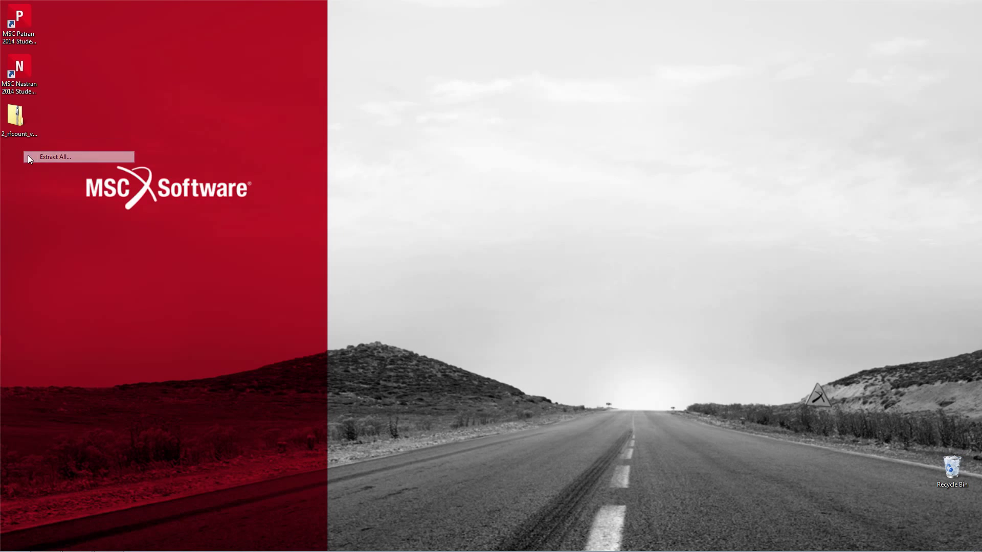
- Extract the rfcount archive to the desktop and select rfcount_v.dat
{"action": "left_click", "coordinate": [55, 157]}
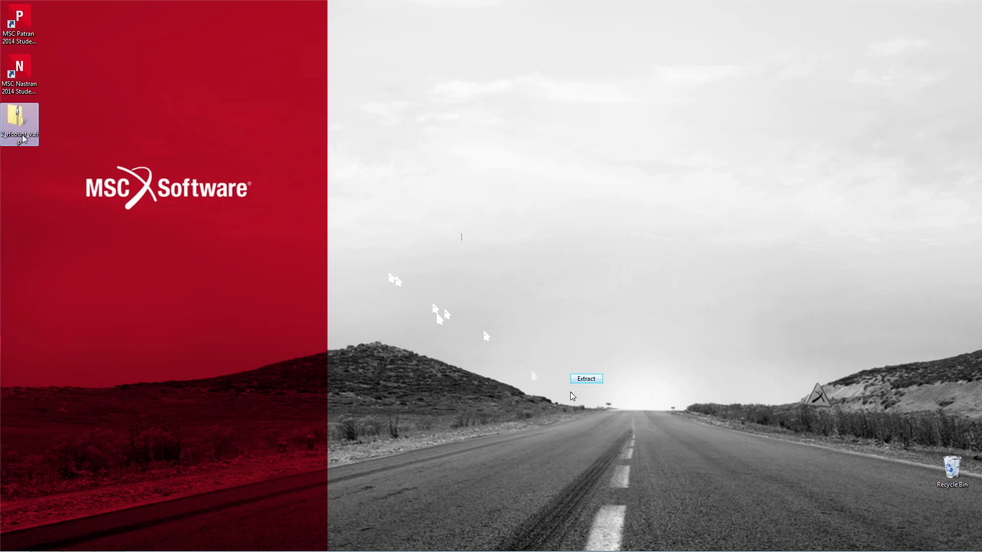
{"action": "left_click", "coordinate": [585, 378]}
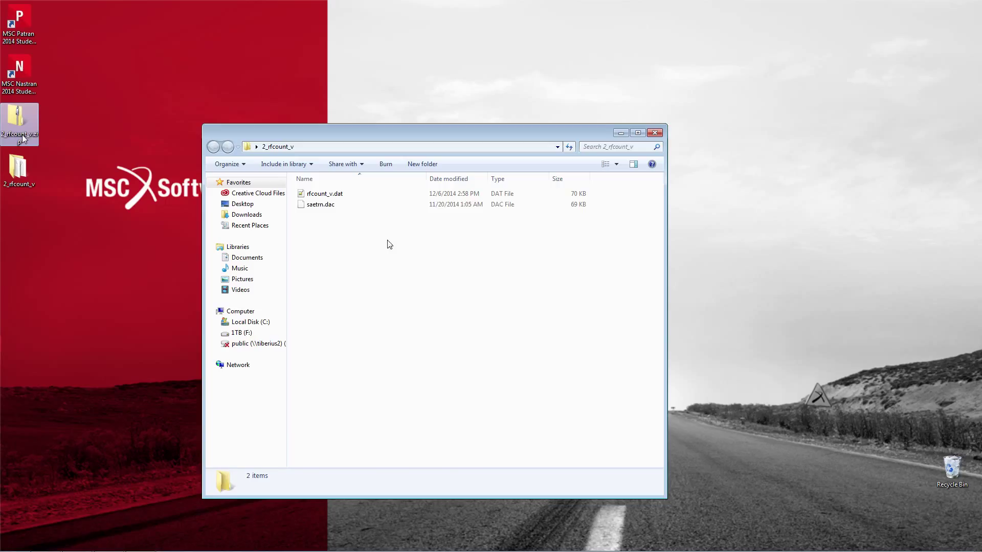
{"action": "left_click", "coordinate": [323, 194]}
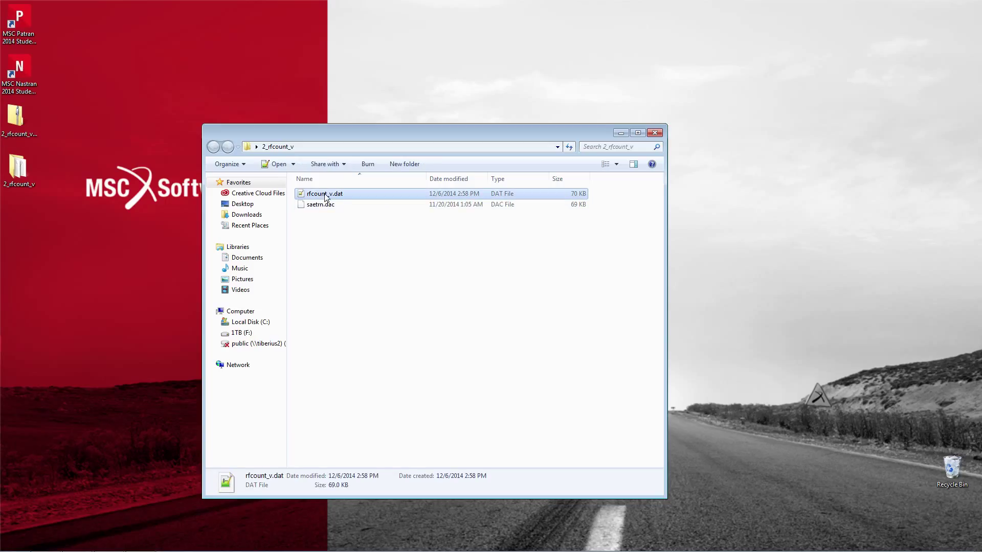
{"action": "mouse_move", "coordinate": [320, 205]}
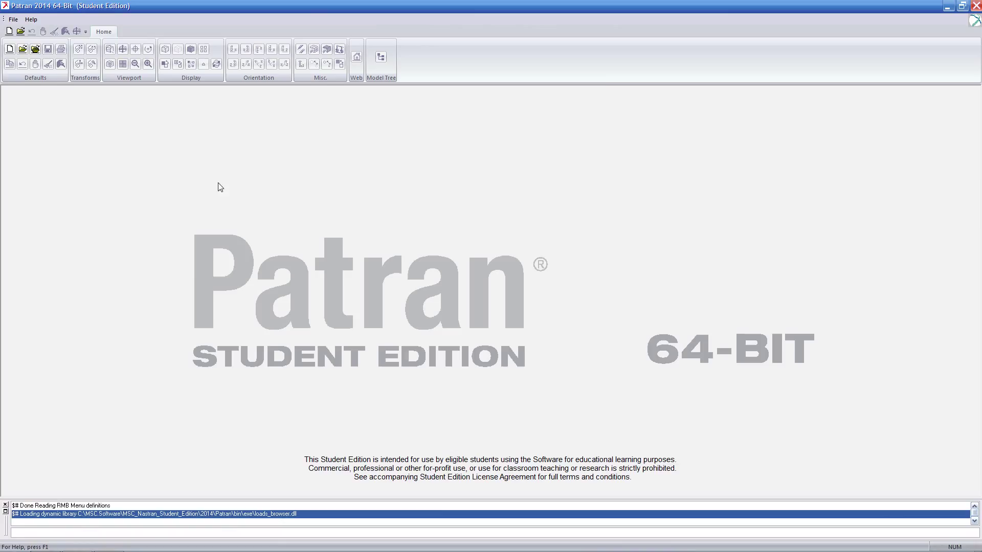
- Create a new model.db database in the desktop's 2_rfcount_v folder
{"action": "left_click", "coordinate": [9, 48]}
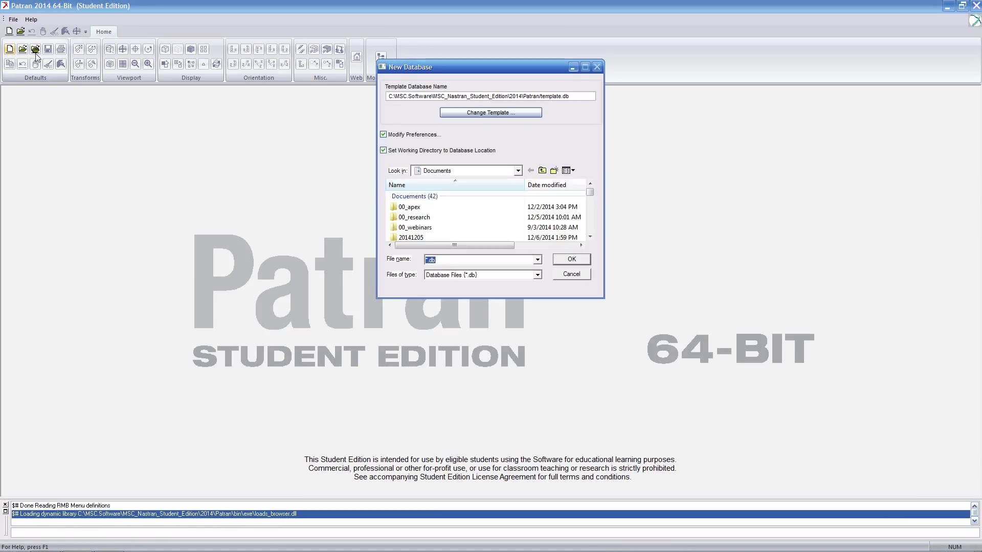
{"action": "left_click", "coordinate": [517, 171]}
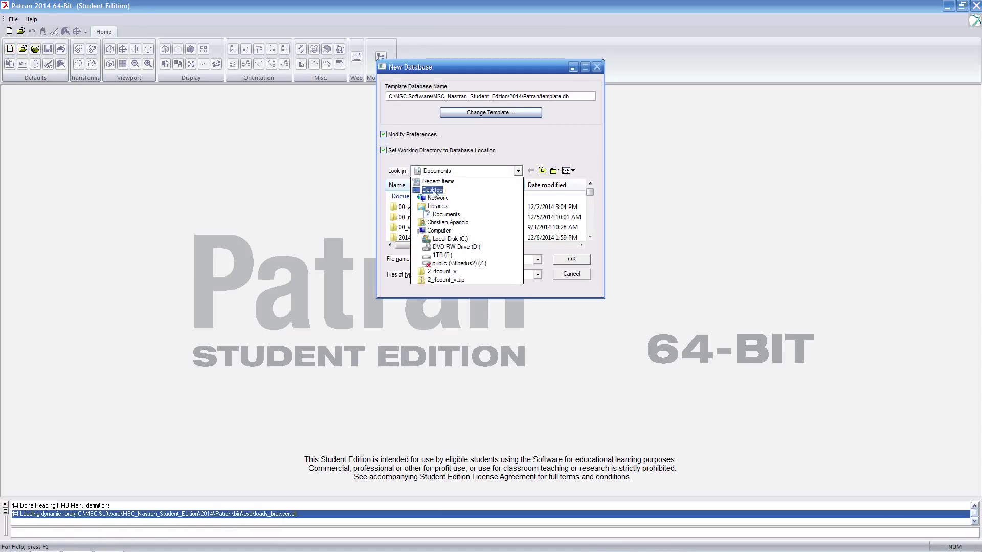
{"action": "left_click", "coordinate": [433, 190]}
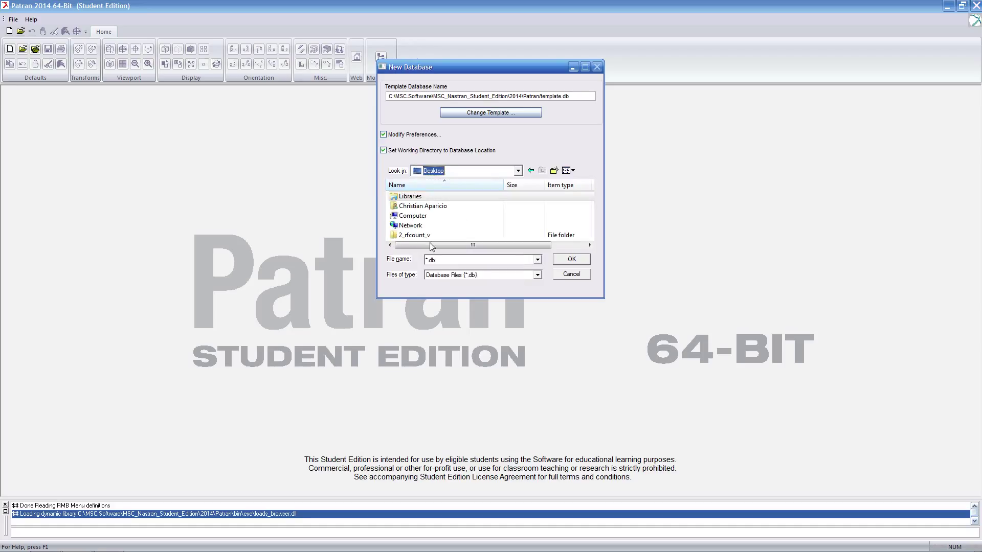
{"action": "double_click", "coordinate": [414, 235]}
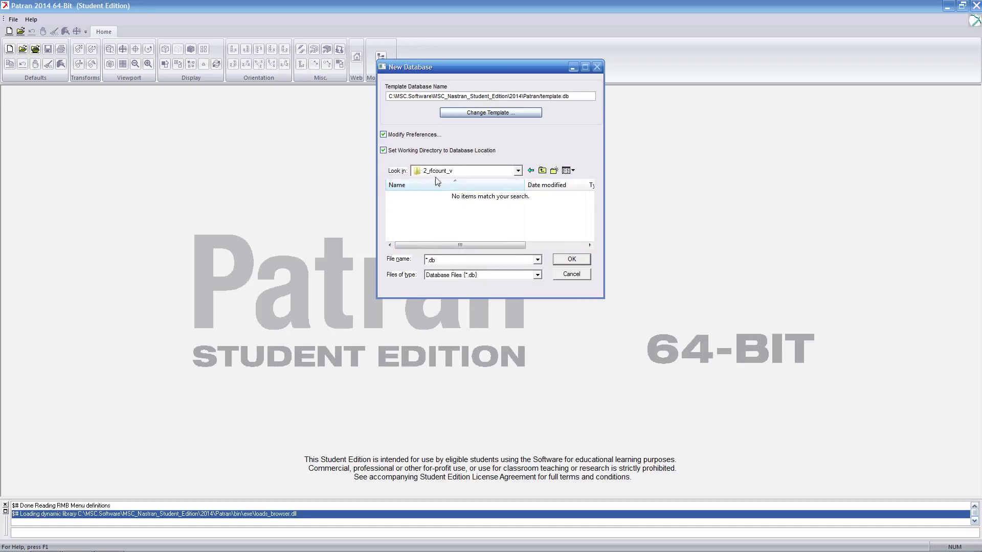
{"action": "left_click", "coordinate": [479, 259]}
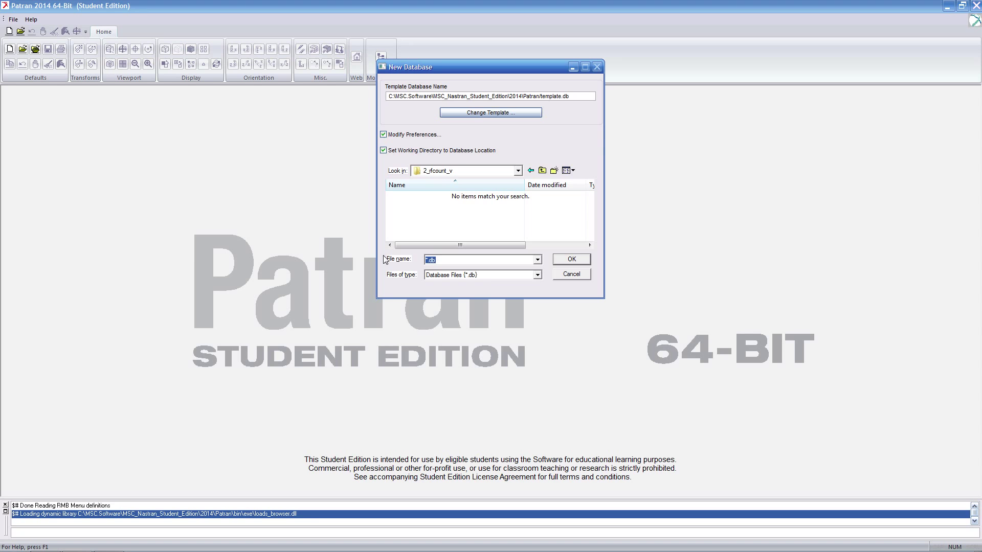
{"action": "left_click", "coordinate": [569, 259]}
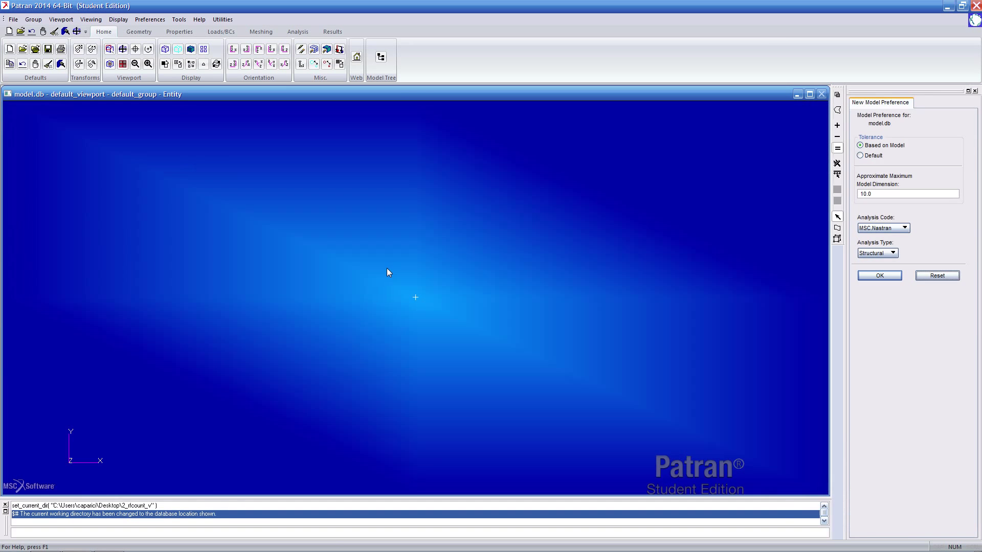
- Import rfcount_v.dat as MSC.Nastran input, loading the 733-node, 224-element keyhole mesh
{"action": "left_click", "coordinate": [12, 19]}
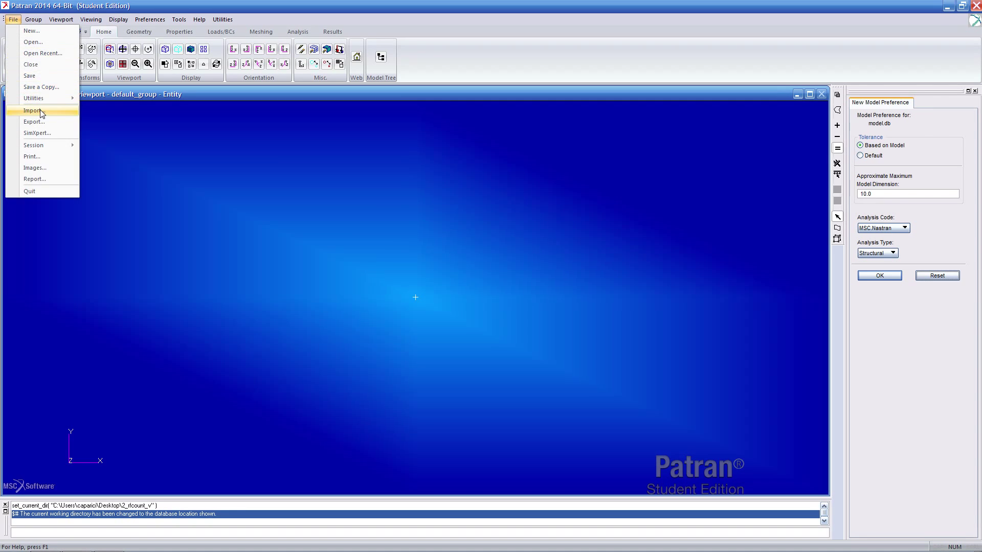
{"action": "left_click", "coordinate": [33, 111]}
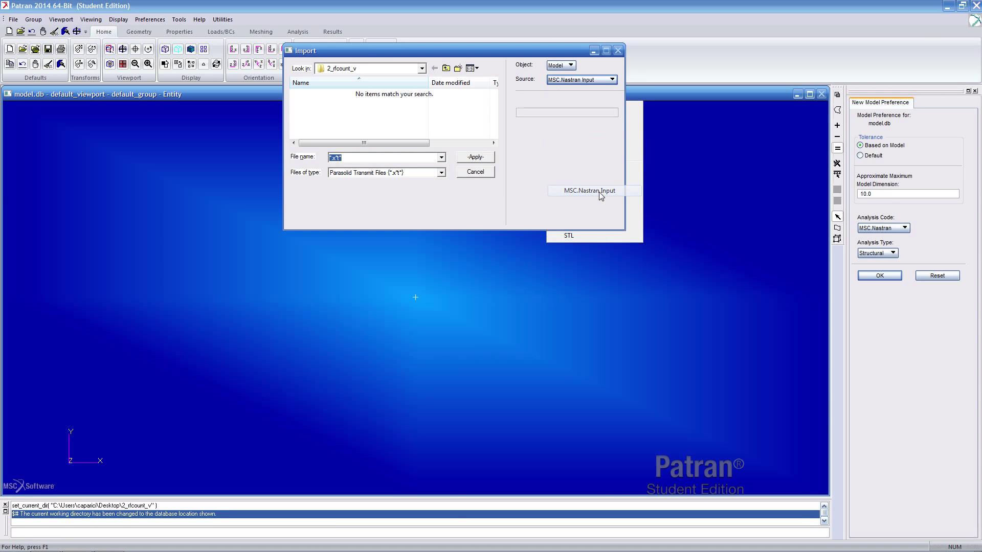
{"action": "left_click", "coordinate": [585, 190]}
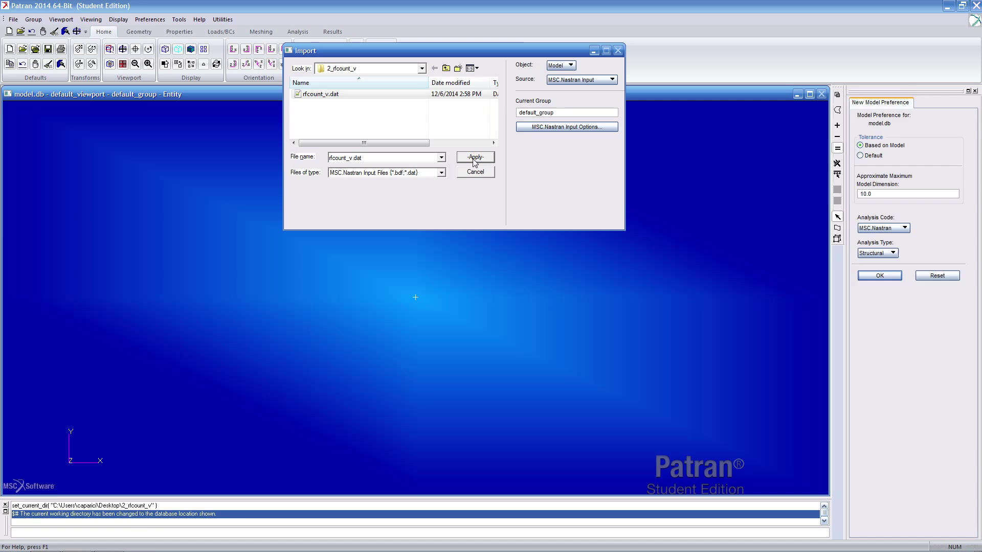
{"action": "left_click", "coordinate": [474, 156]}
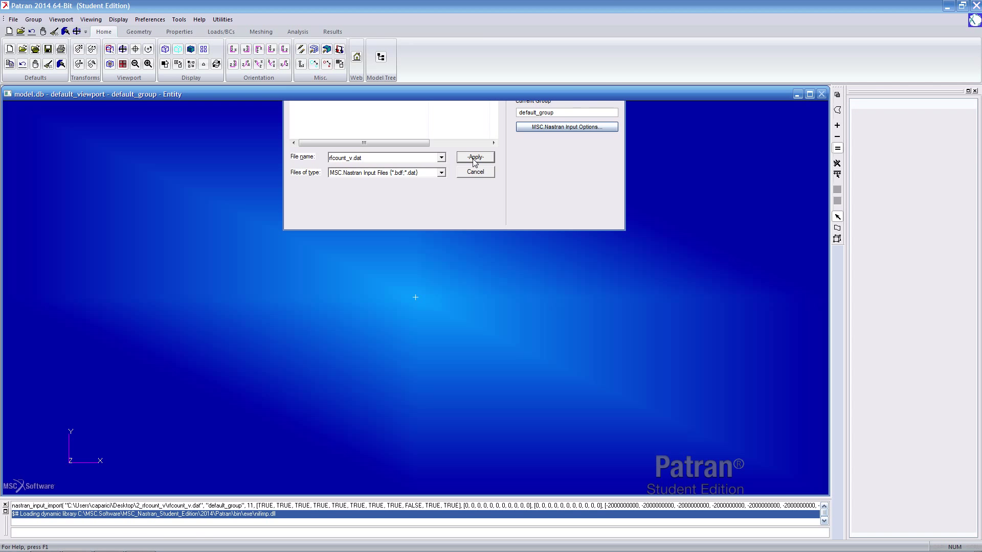
{"action": "left_click", "coordinate": [474, 156]}
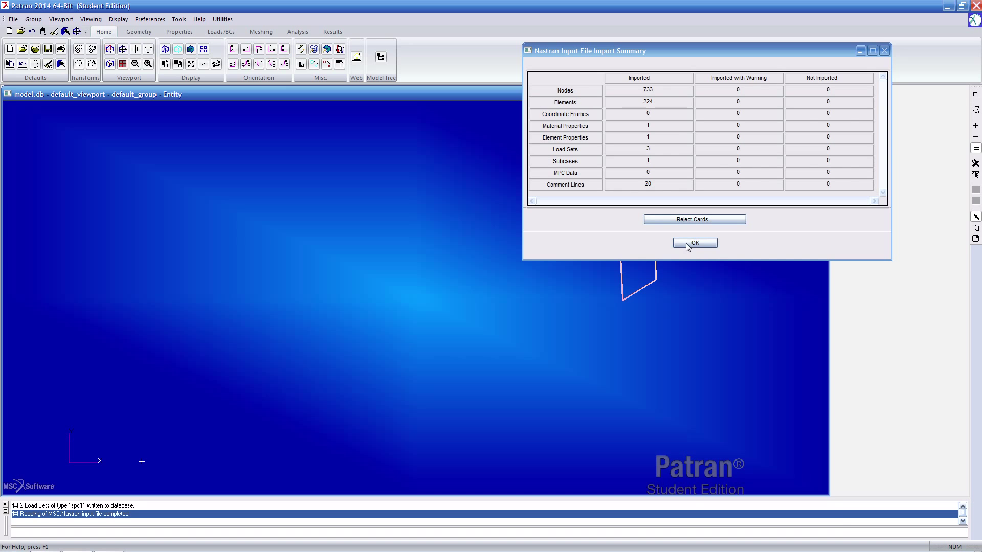
{"action": "left_click", "coordinate": [694, 243]}
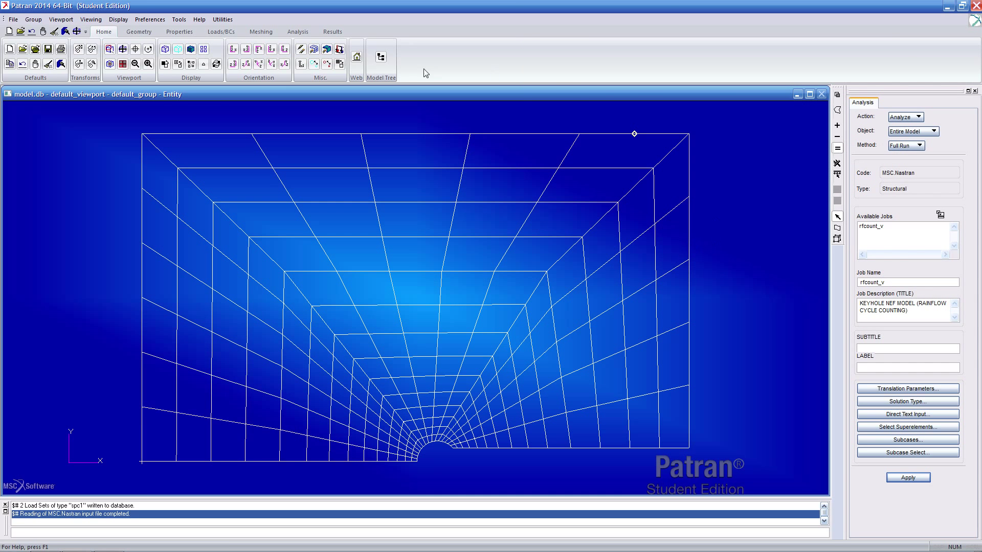
{"action": "left_click", "coordinate": [380, 56]}
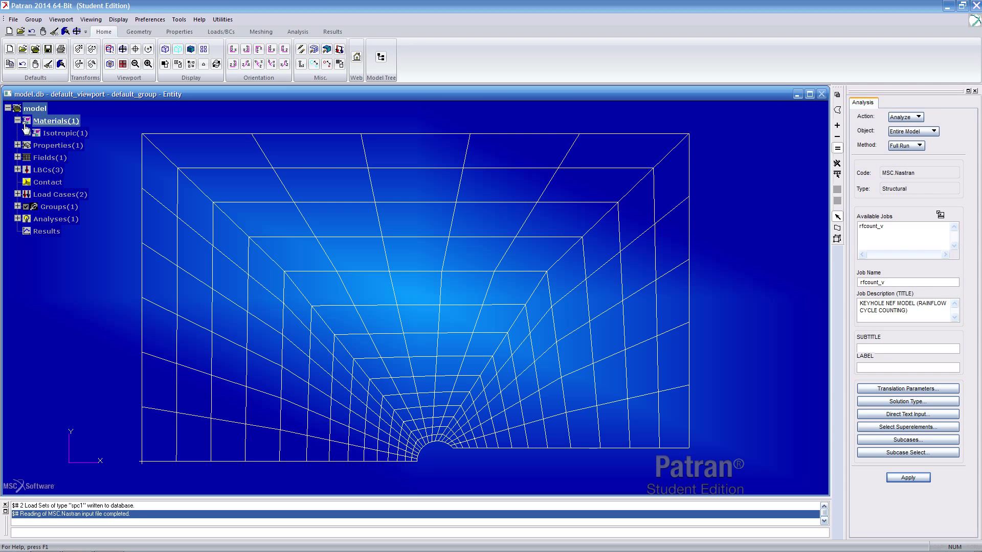
- Inspect mat1.1's linear elastic and Stress-Life (SN) values, then cancel without changes
{"action": "right_click", "coordinate": [61, 145]}
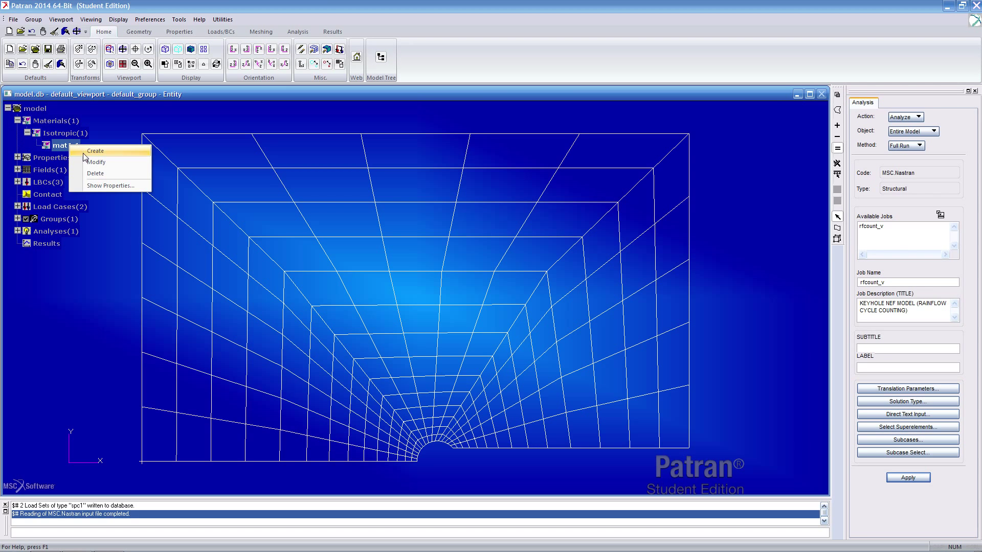
{"action": "mouse_move", "coordinate": [111, 185]}
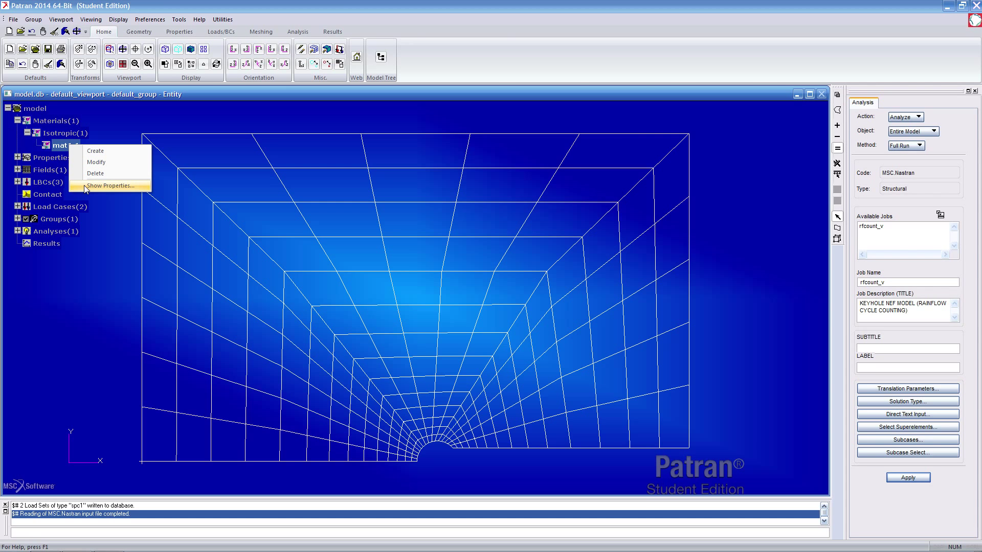
{"action": "left_click", "coordinate": [111, 185]}
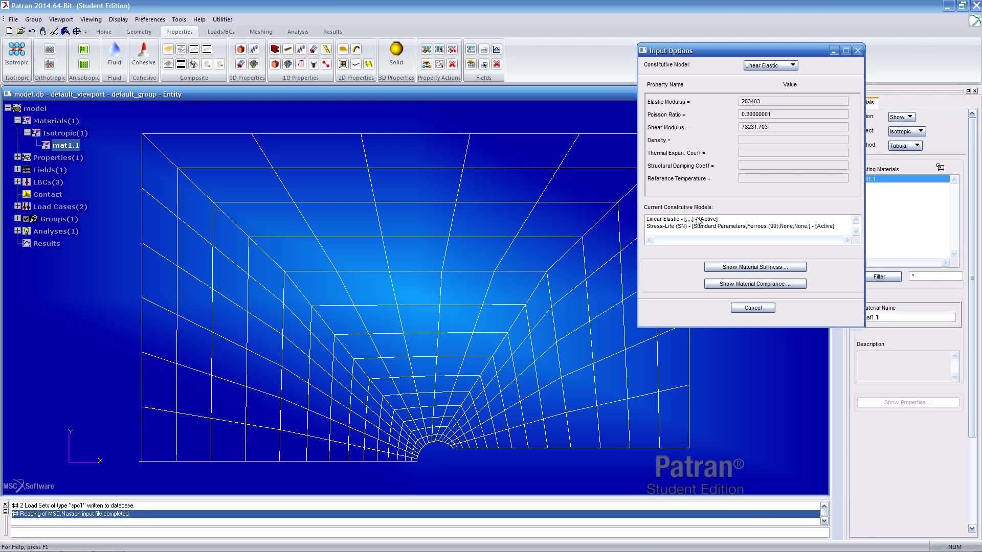
{"action": "left_click", "coordinate": [769, 65]}
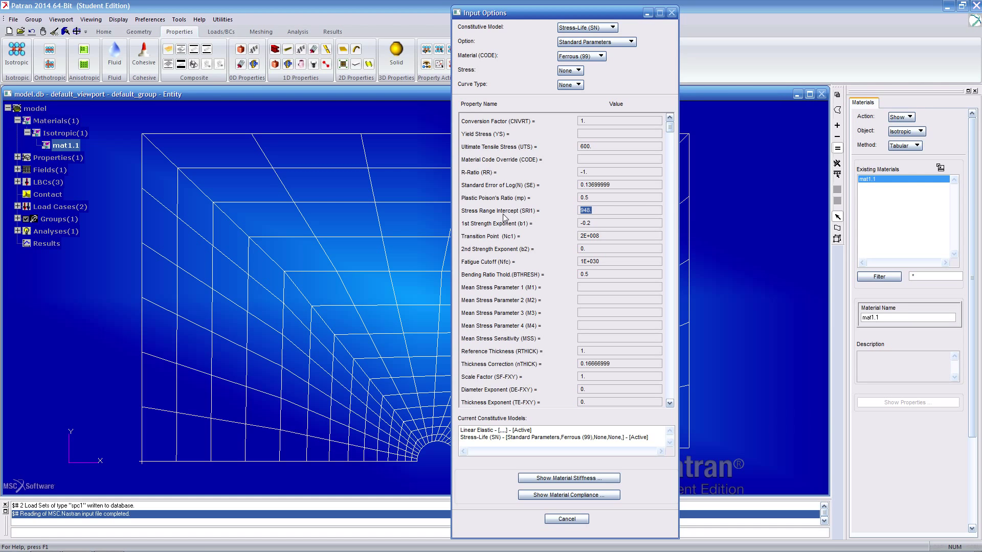
{"action": "left_click", "coordinate": [619, 210]}
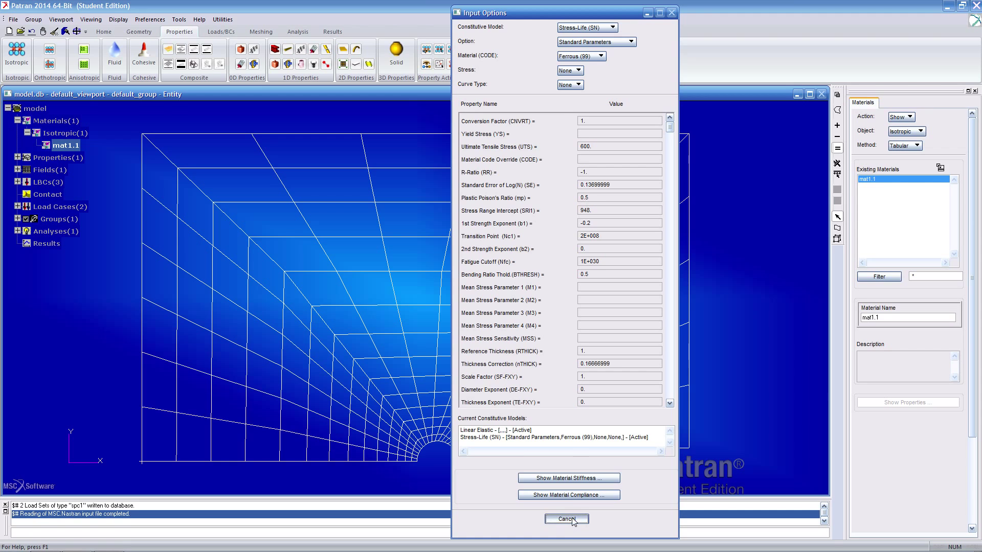
{"action": "left_click", "coordinate": [566, 519]}
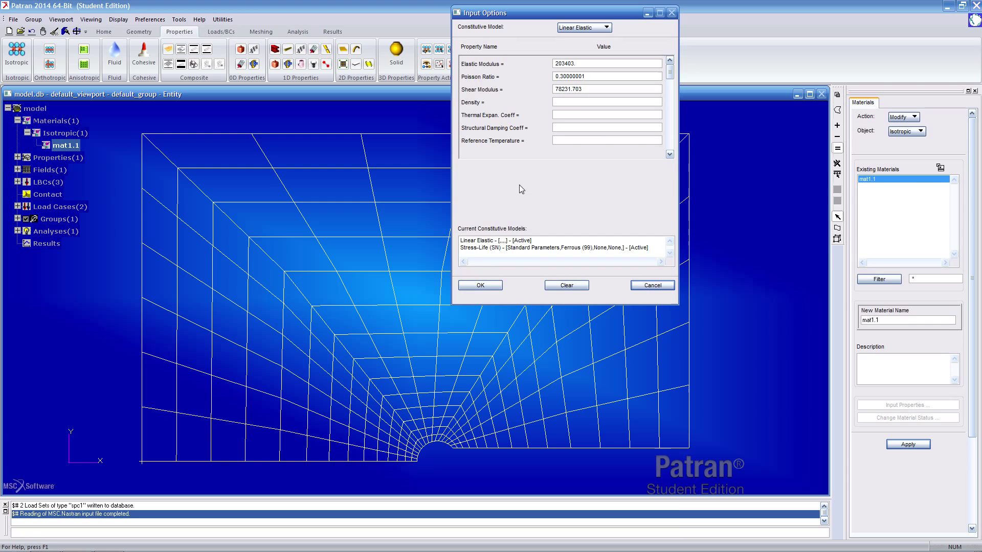
- Review mat1.1's Stress-Life (SN) properties, accept them and apply the material
{"action": "left_click", "coordinate": [582, 27]}
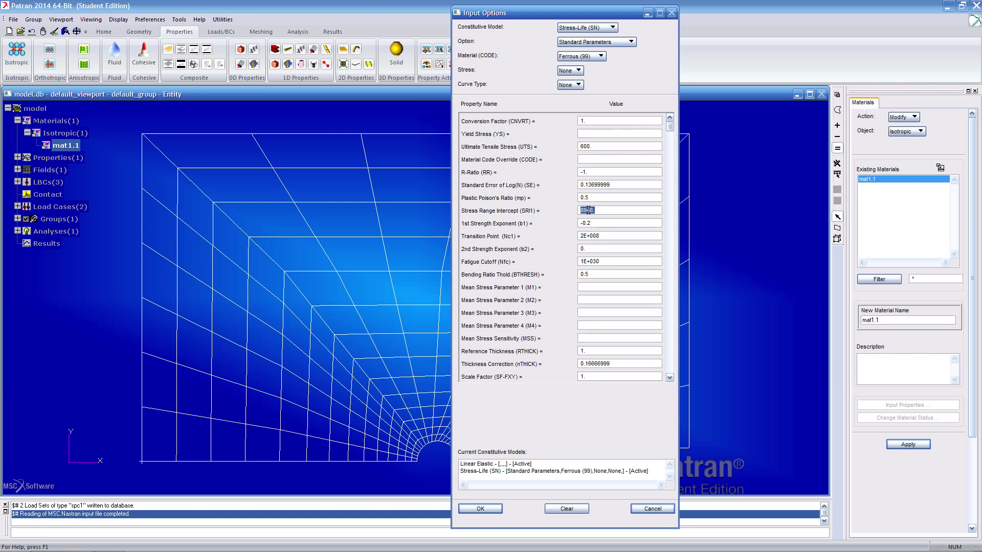
{"action": "left_click", "coordinate": [479, 508]}
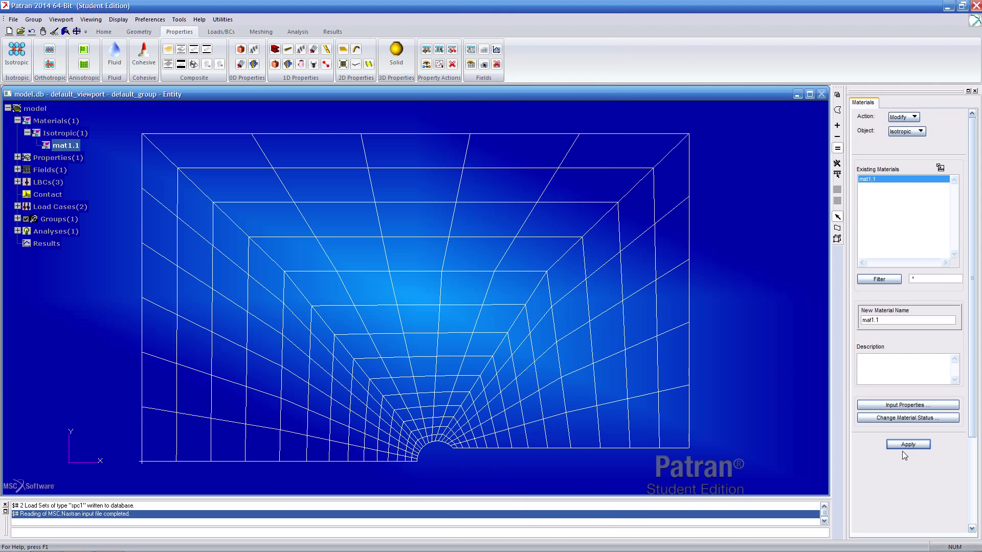
{"action": "left_click", "coordinate": [906, 444]}
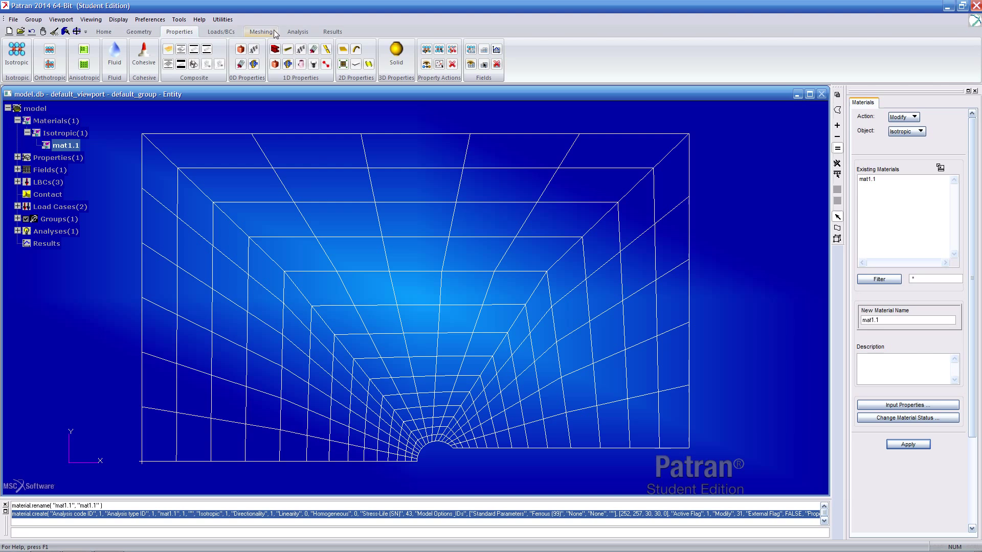
- Configure job rfcount_v1 as linear static with Stress-Life (S-N) fatigue analysis enabled
{"action": "left_click", "coordinate": [298, 31]}
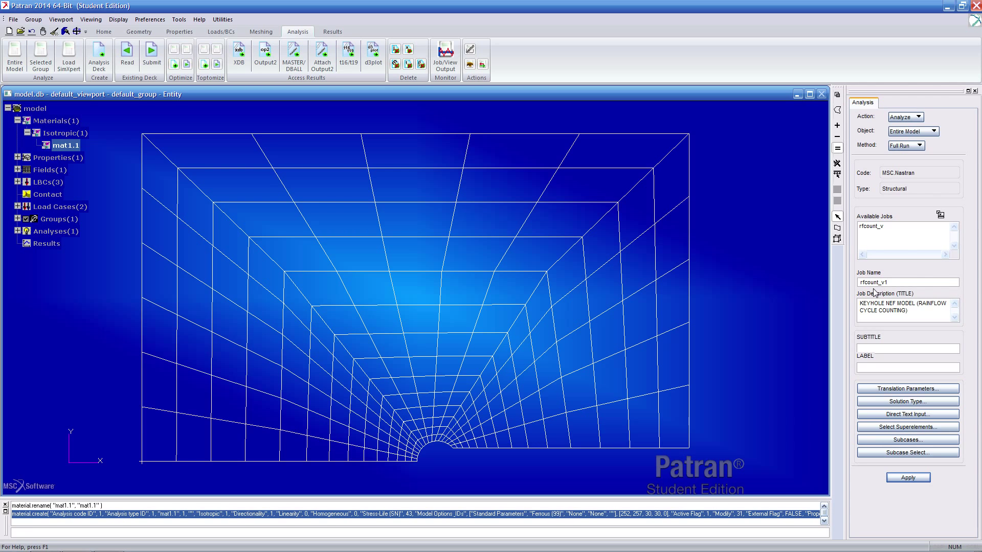
{"action": "double_click", "coordinate": [869, 281]}
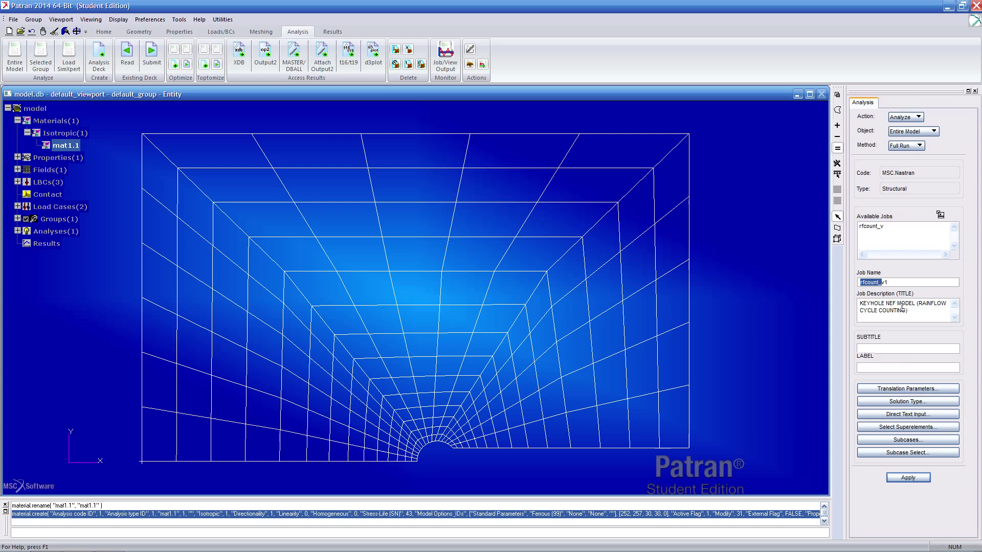
{"action": "left_click", "coordinate": [906, 401]}
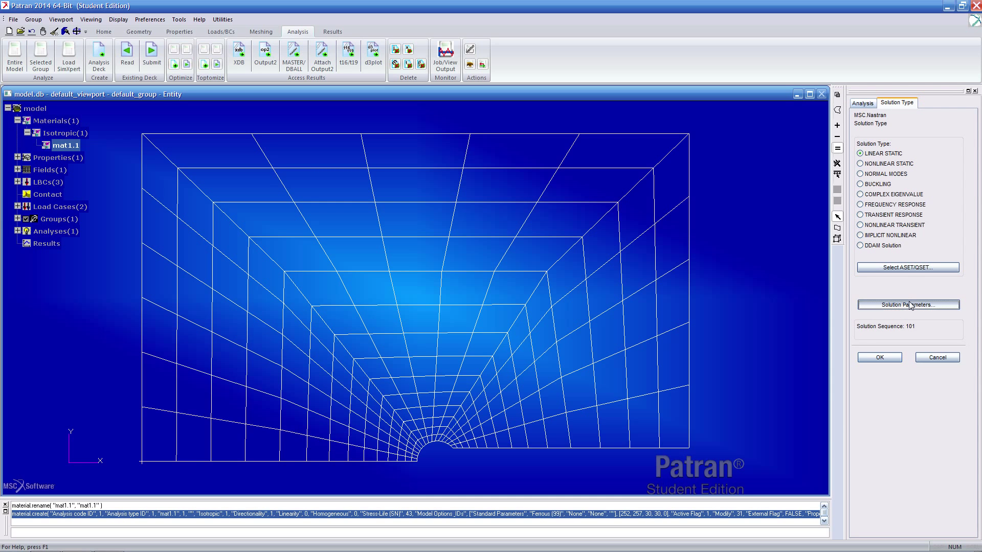
{"action": "left_click", "coordinate": [907, 304]}
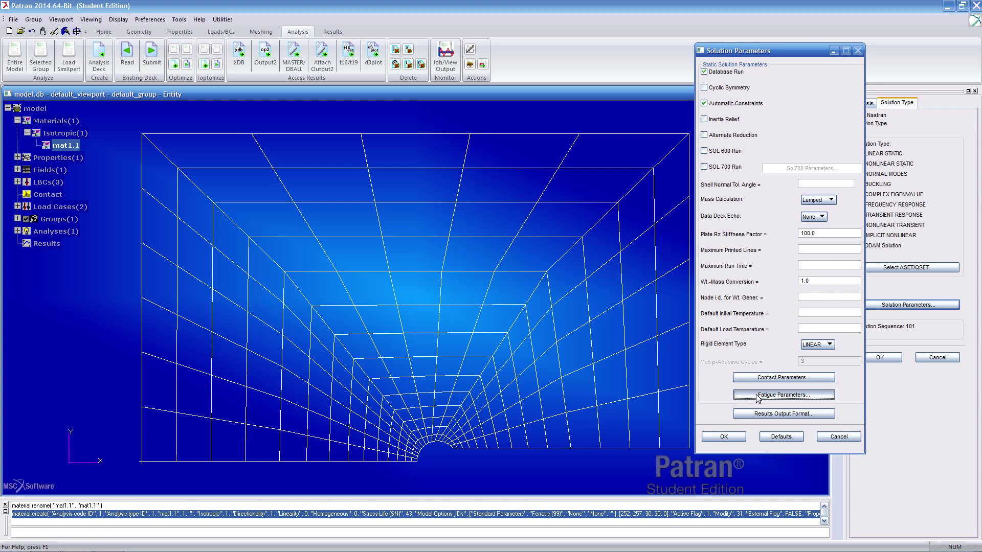
{"action": "left_click", "coordinate": [783, 394]}
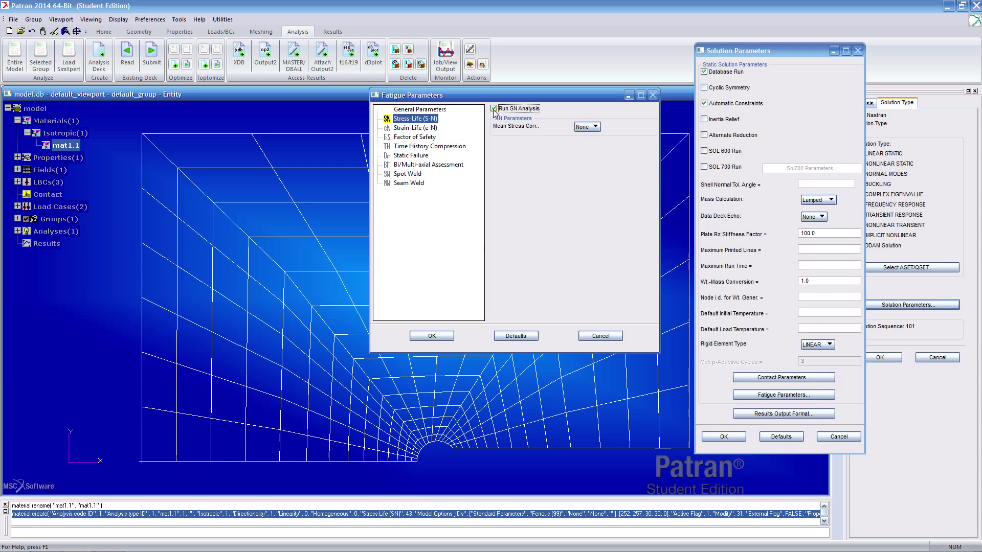
{"action": "left_click", "coordinate": [418, 109]}
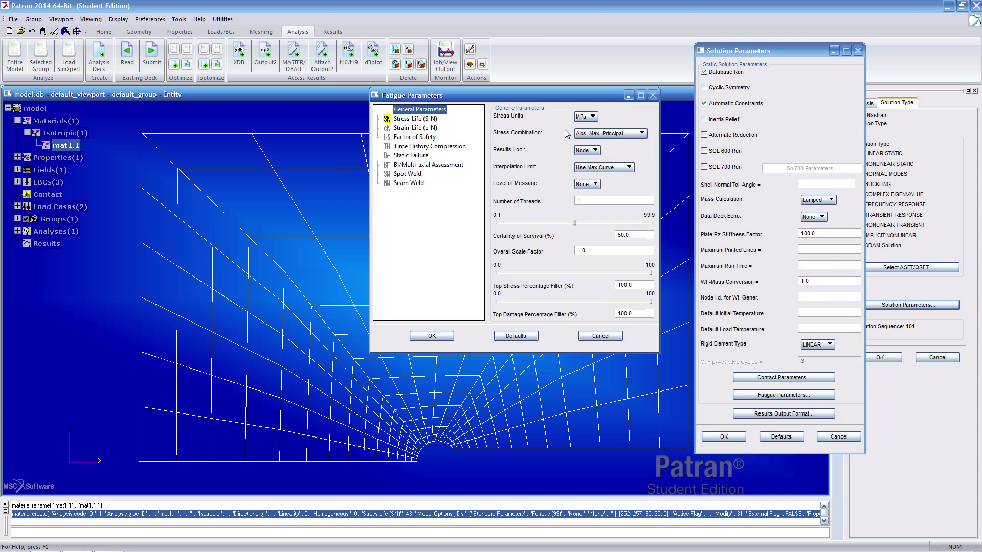
{"action": "mouse_move", "coordinate": [441, 153]}
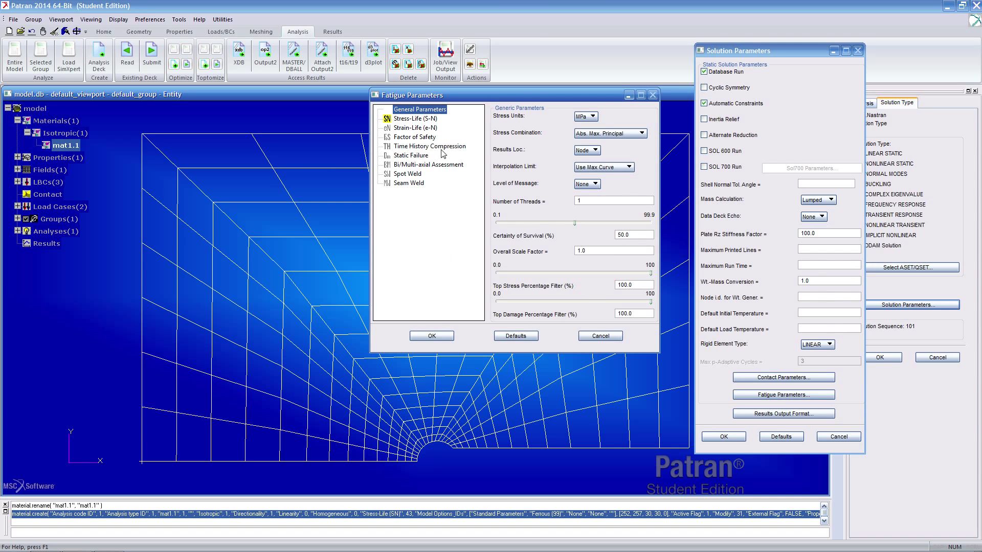
{"action": "left_click", "coordinate": [413, 118]}
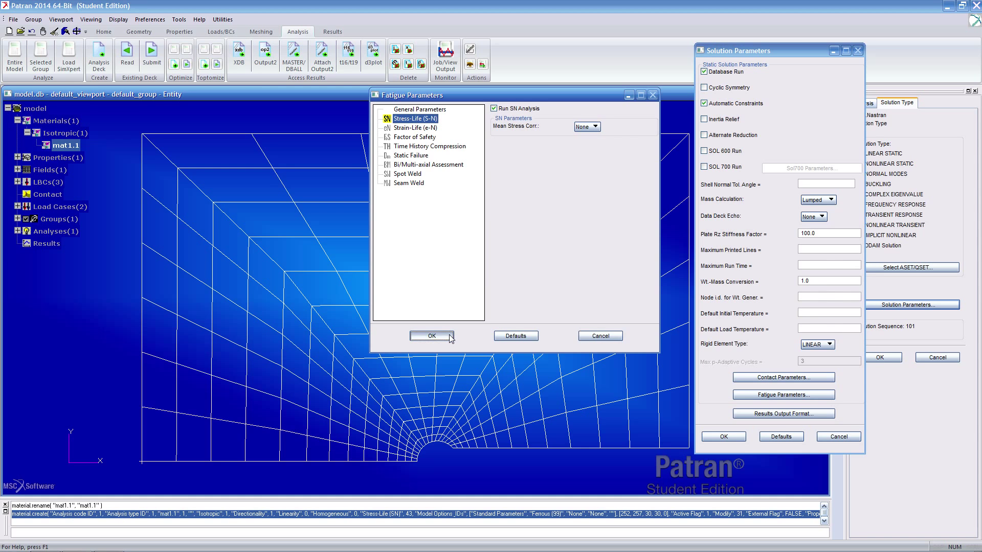
{"action": "left_click", "coordinate": [430, 336]}
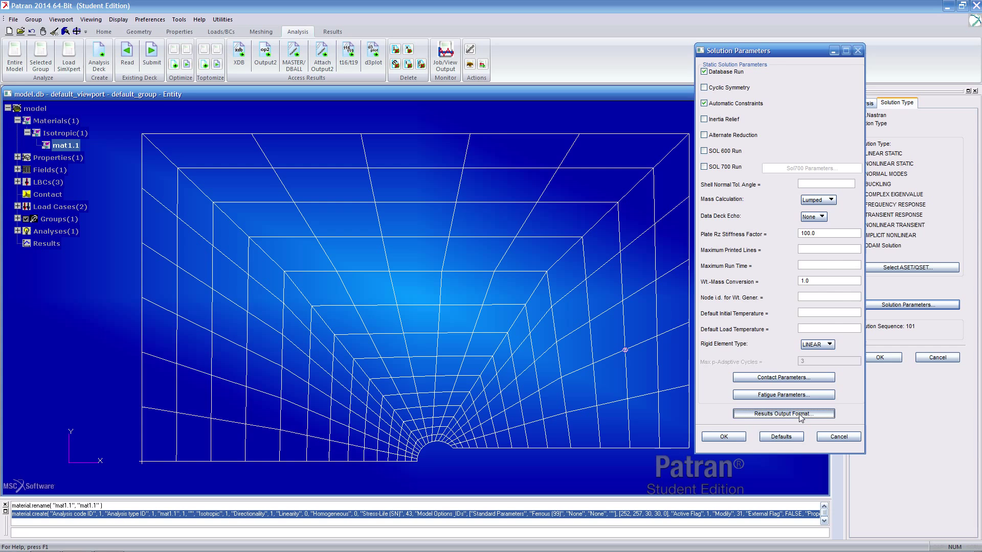
{"action": "left_click", "coordinate": [783, 413]}
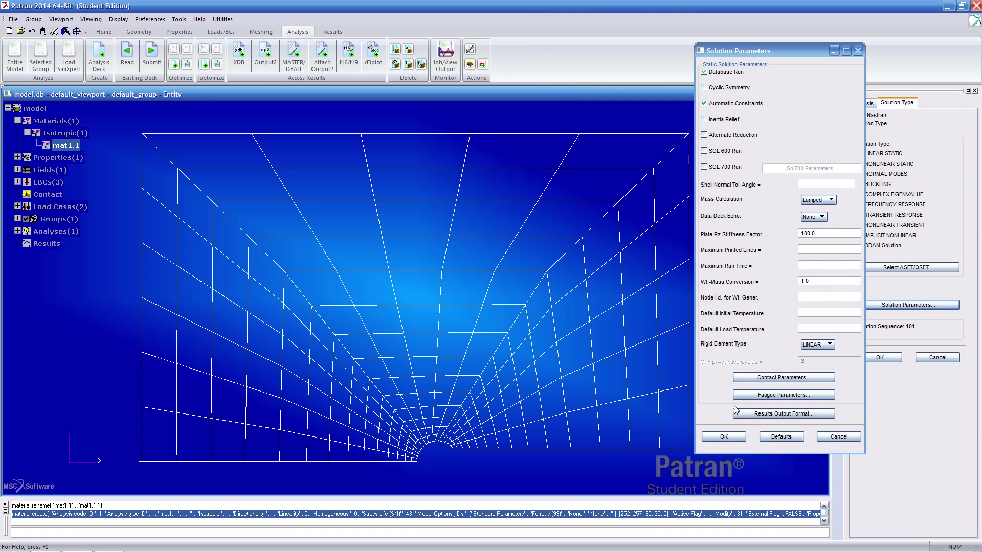
{"action": "left_click", "coordinate": [721, 436]}
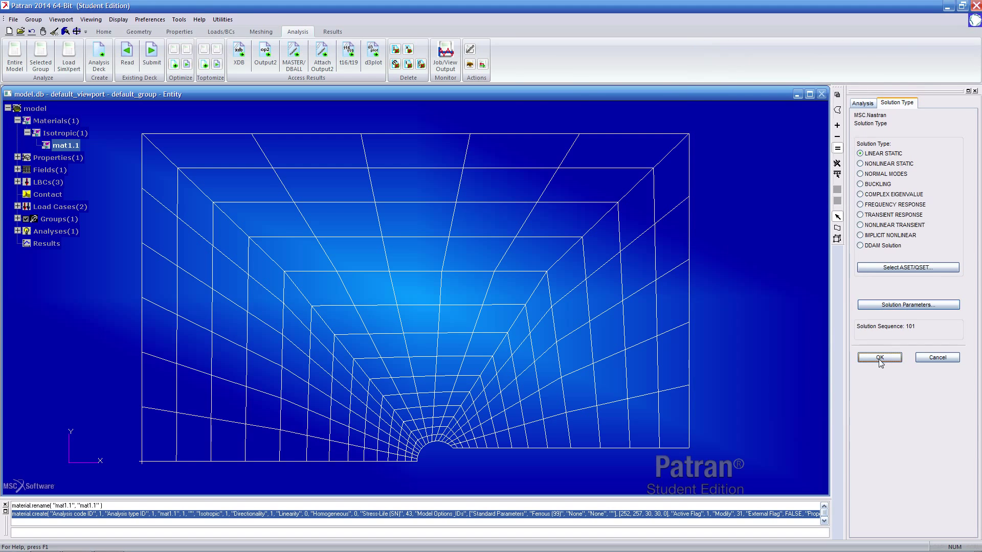
{"action": "left_click", "coordinate": [878, 358]}
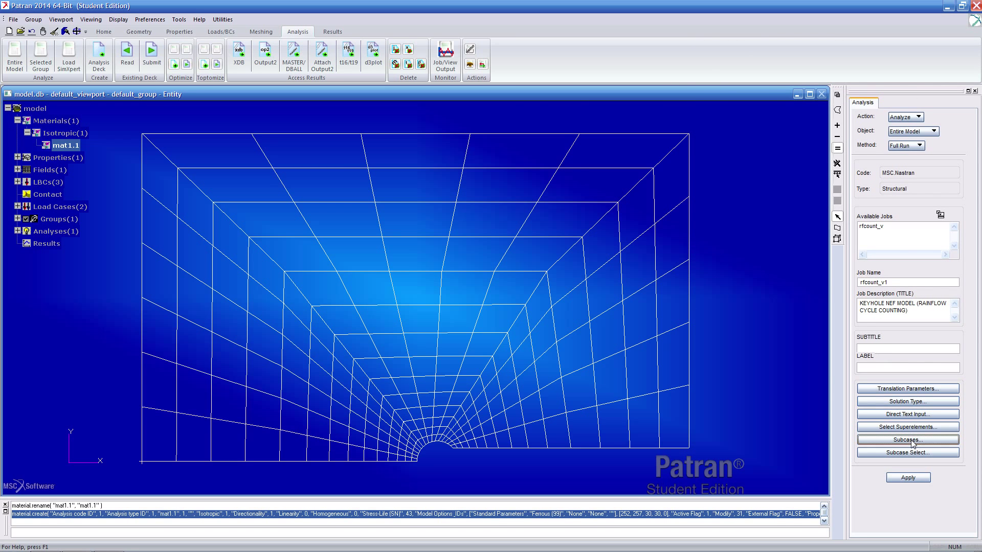
- Select subcase Untitled.SC1 with load case Untitled.SC1 and view its output requests
{"action": "left_click", "coordinate": [907, 439]}
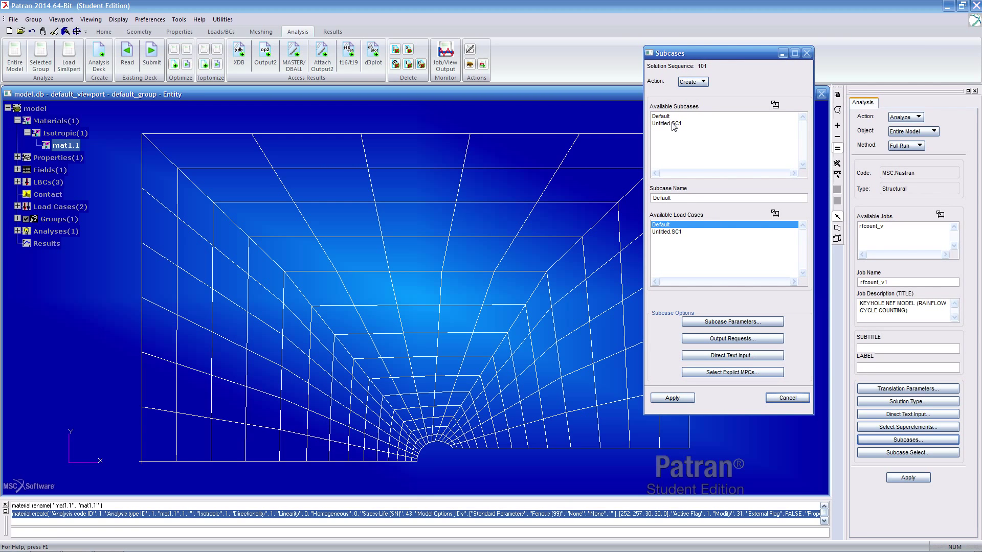
{"action": "left_click", "coordinate": [668, 123]}
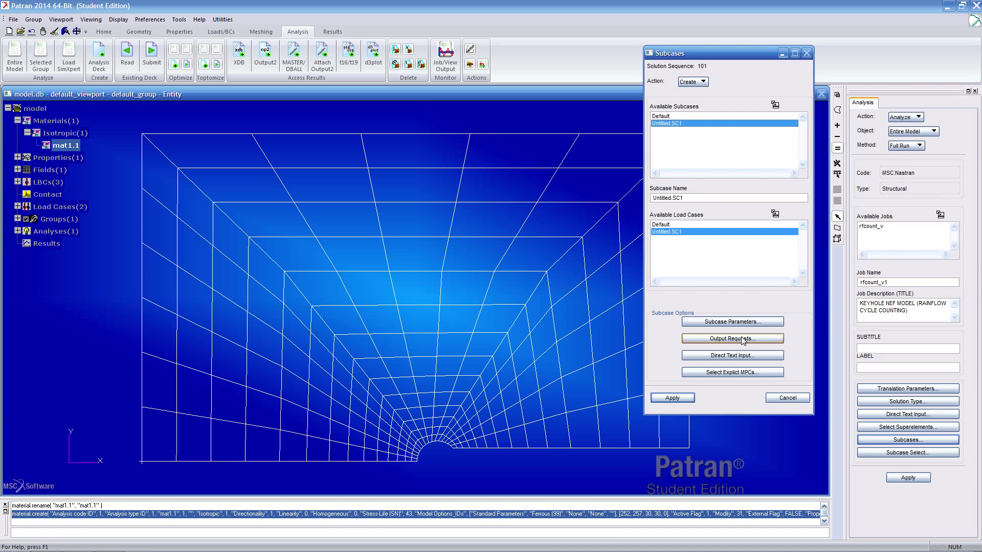
{"action": "left_click", "coordinate": [667, 231]}
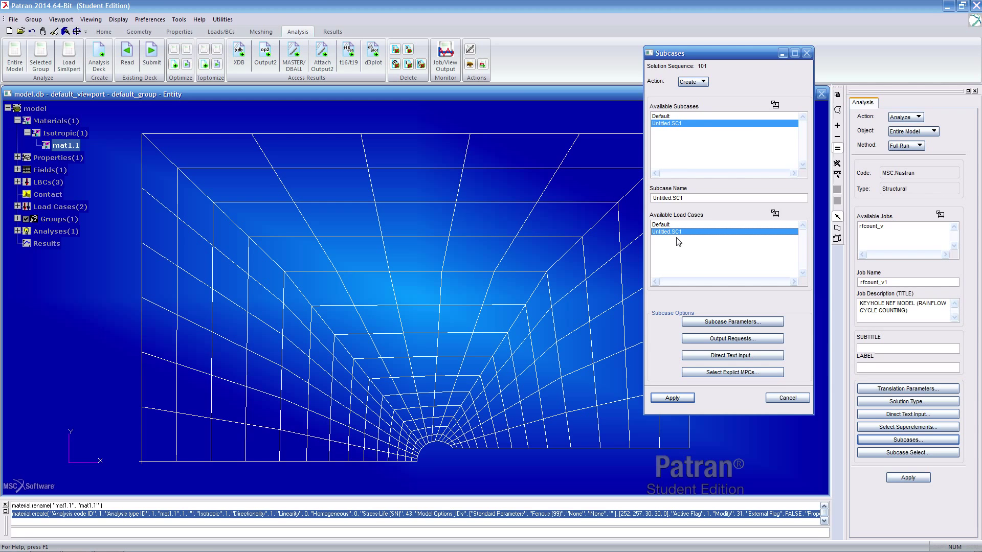
{"action": "left_click", "coordinate": [731, 338]}
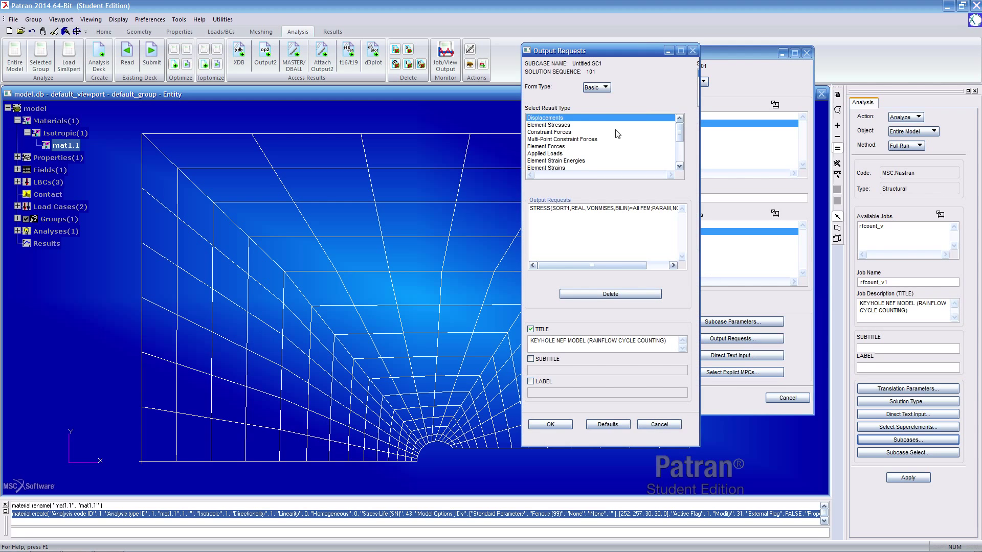
- Request Fatigue Life output, remove the extra GPSTRESS request, and overwrite Untitled.SC1
{"action": "scroll", "scroll_direction": "down", "scroll_amount": 3}
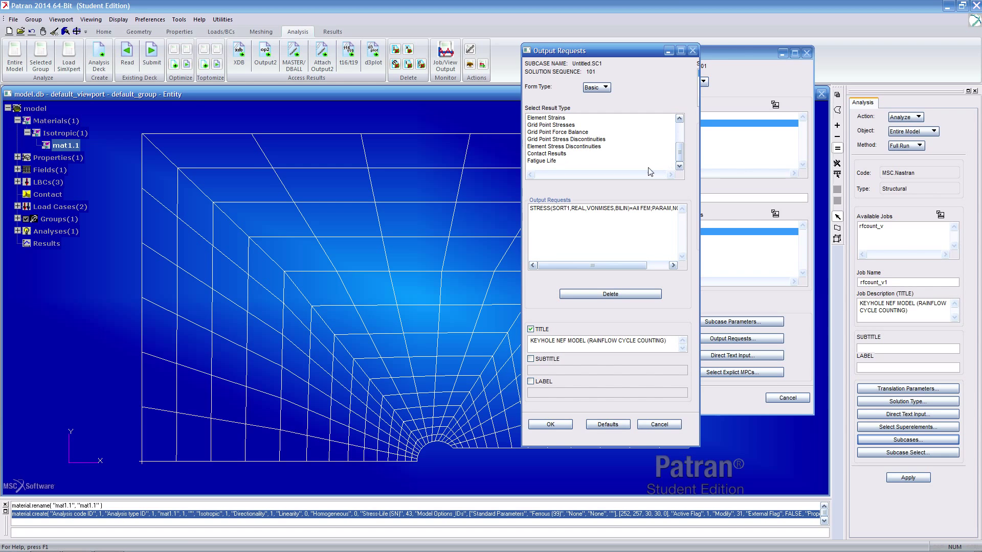
{"action": "left_click", "coordinate": [540, 160]}
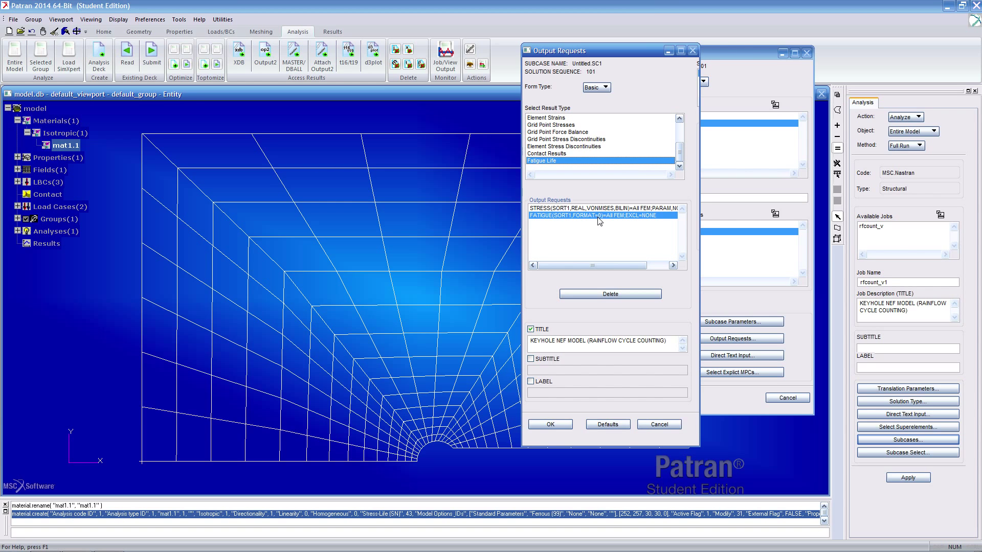
{"action": "mouse_move", "coordinate": [586, 243]}
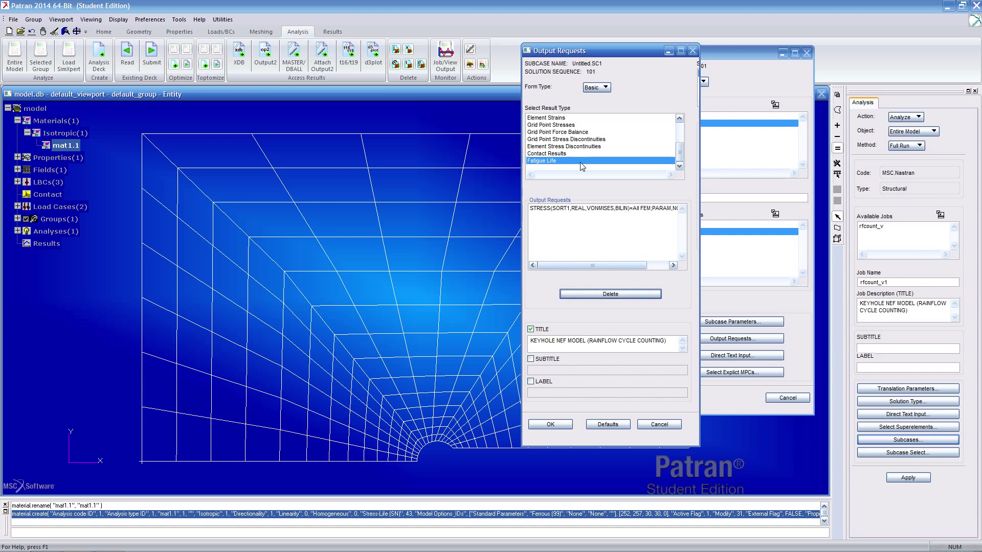
{"action": "left_click", "coordinate": [564, 145]}
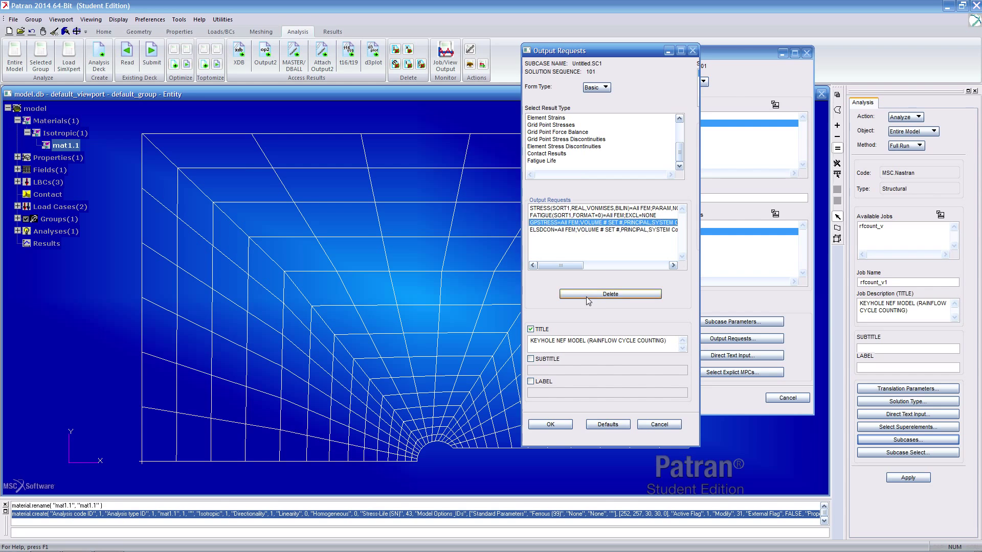
{"action": "left_click", "coordinate": [609, 293]}
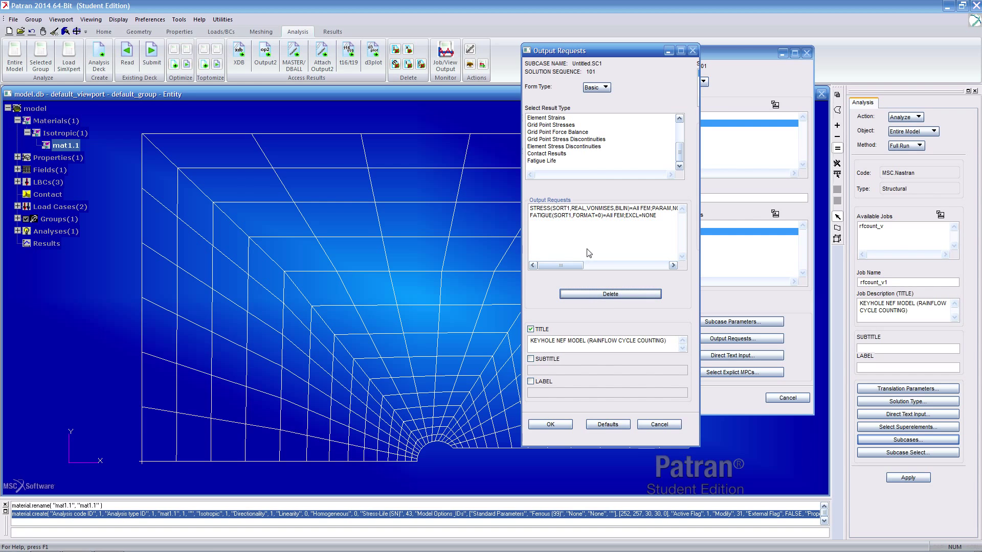
{"action": "left_click", "coordinate": [906, 439]}
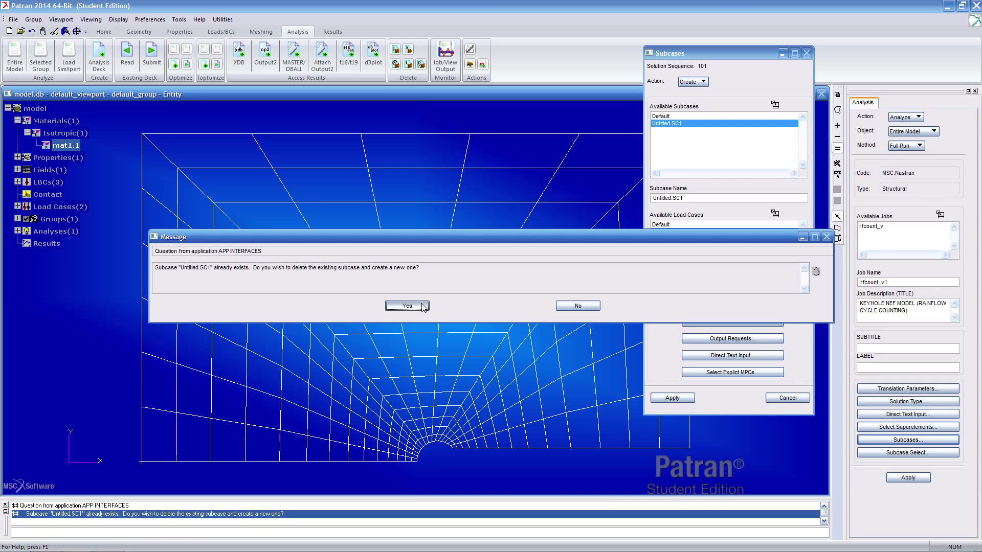
{"action": "left_click", "coordinate": [405, 305]}
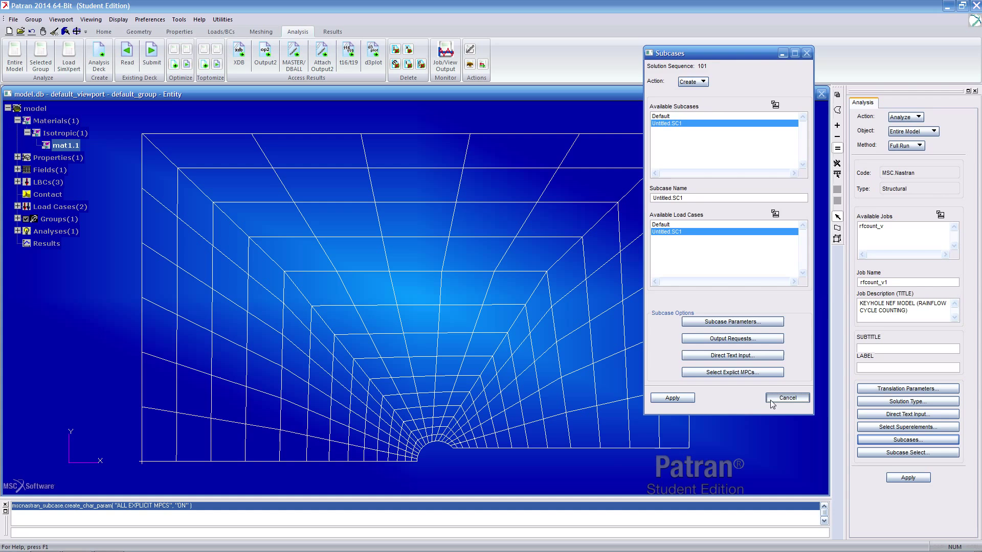
{"action": "left_click", "coordinate": [907, 452]}
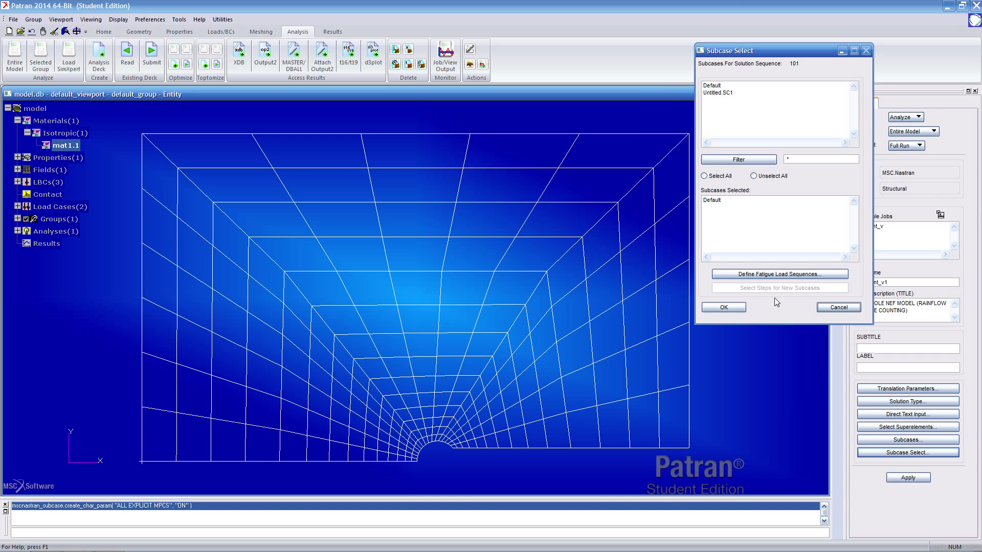
{"action": "mouse_move", "coordinate": [717, 99]}
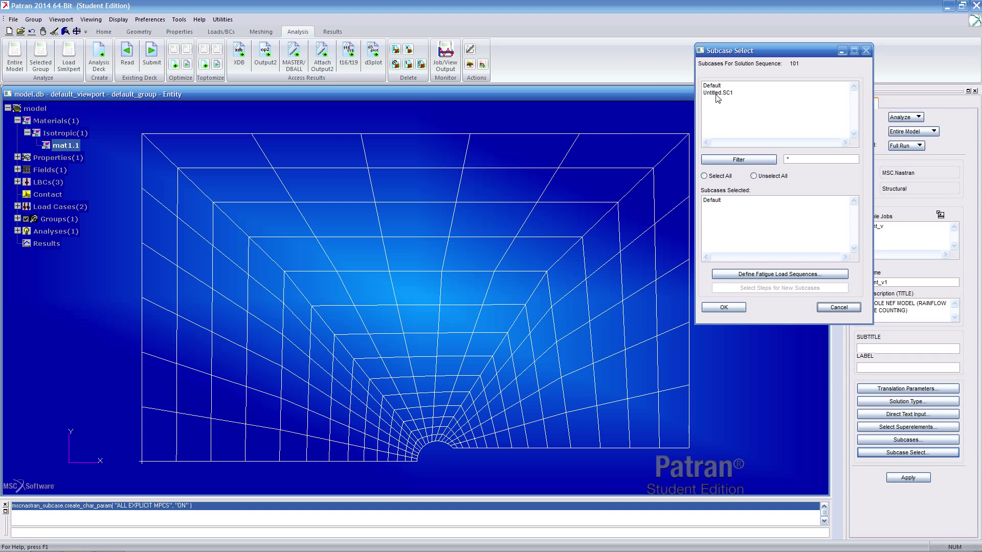
- Add Untitled.SC1 to the job's subcases and start defining fatigue load sequences
{"action": "left_click", "coordinate": [717, 92]}
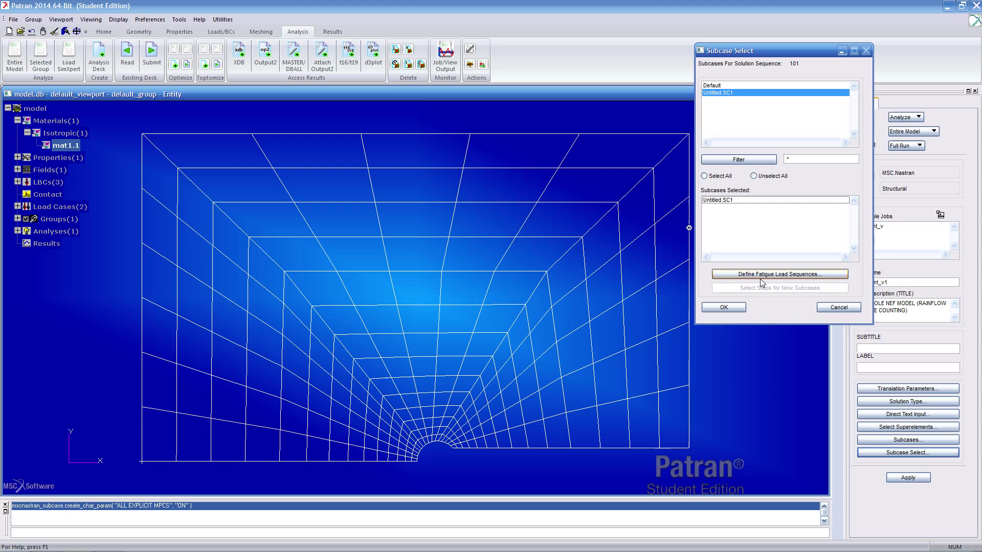
{"action": "left_click", "coordinate": [778, 273]}
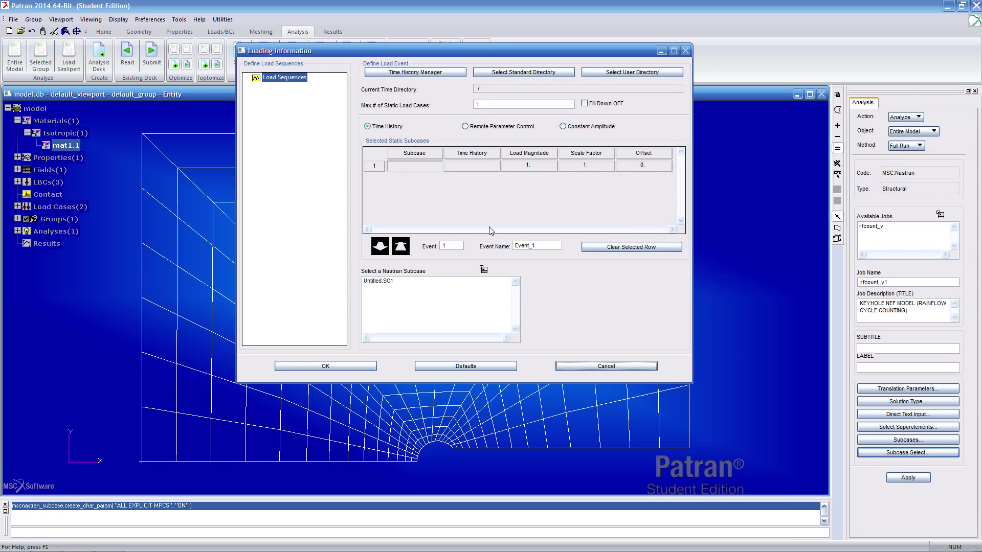
- Pair Untitled.SC1 with saetrn.dac at load magnitude 10000 and create a load sequence
{"action": "left_click", "coordinate": [407, 281]}
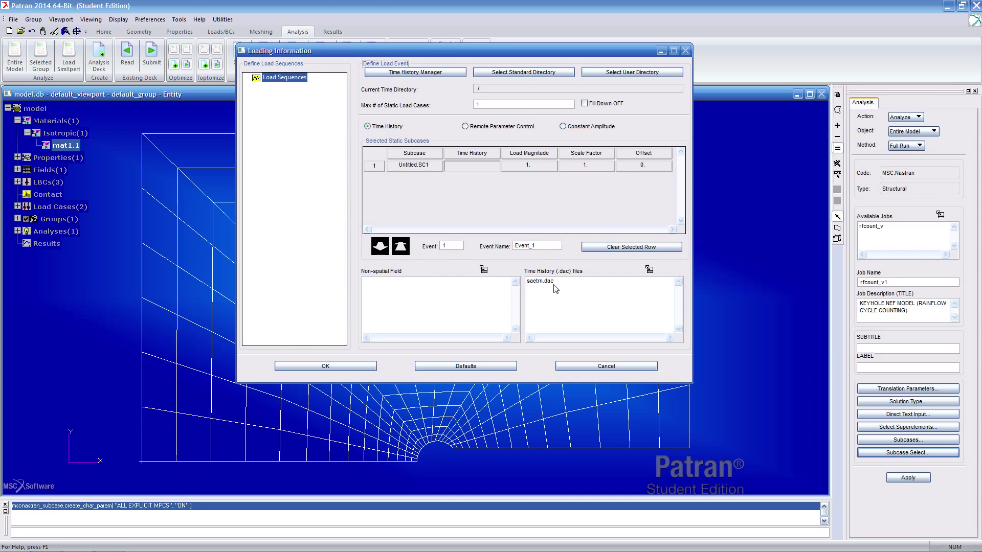
{"action": "mouse_move", "coordinate": [550, 286]}
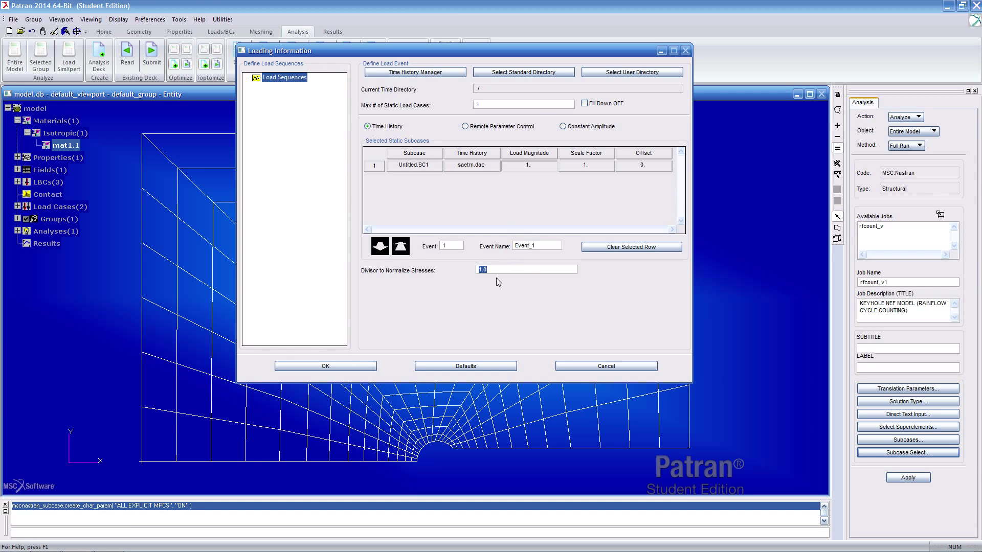
{"action": "type", "text": "10"}
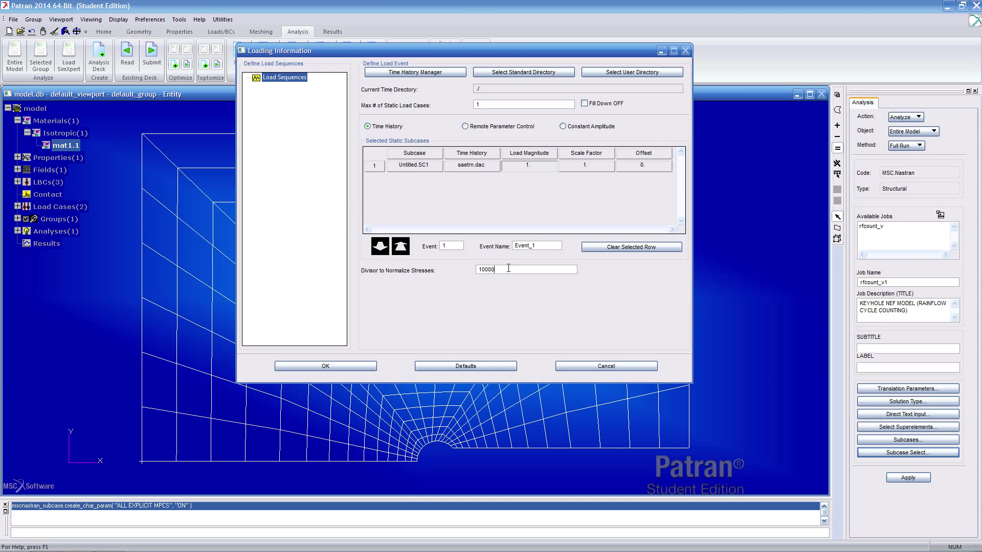
{"action": "left_click", "coordinate": [529, 165]}
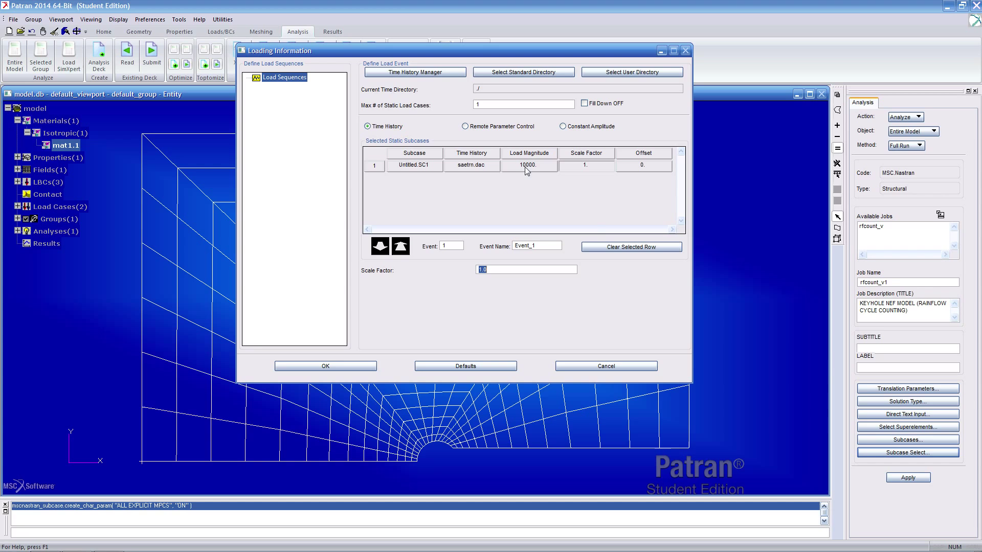
{"action": "left_click", "coordinate": [283, 77]}
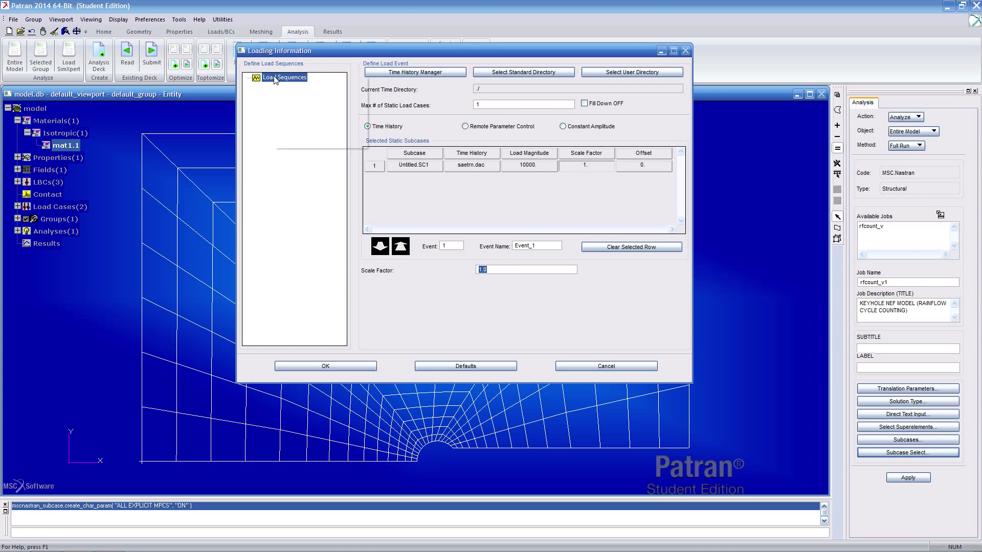
{"action": "left_click", "coordinate": [283, 77]}
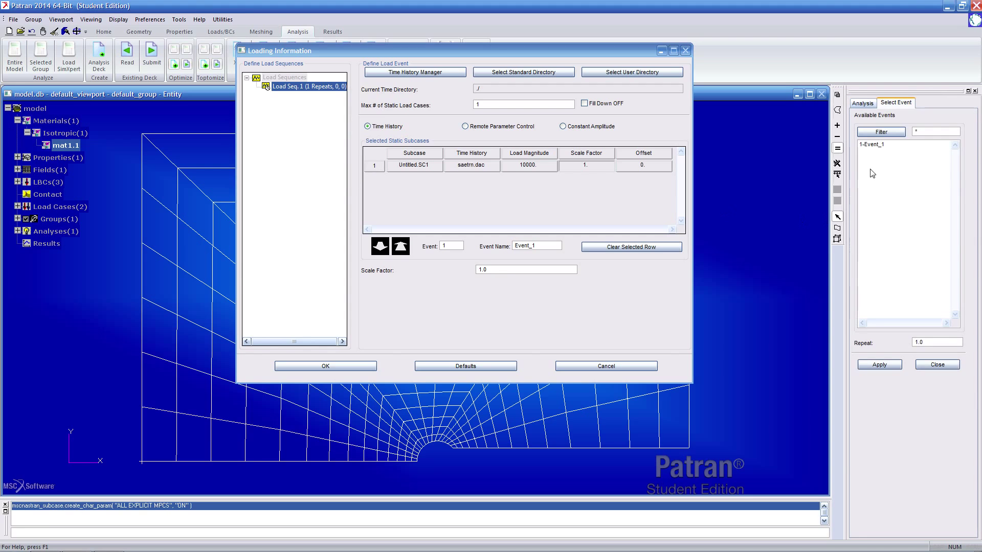
- Add Event_1 to Load Seq.1 and accept the fatigue loading information
{"action": "left_click", "coordinate": [899, 144]}
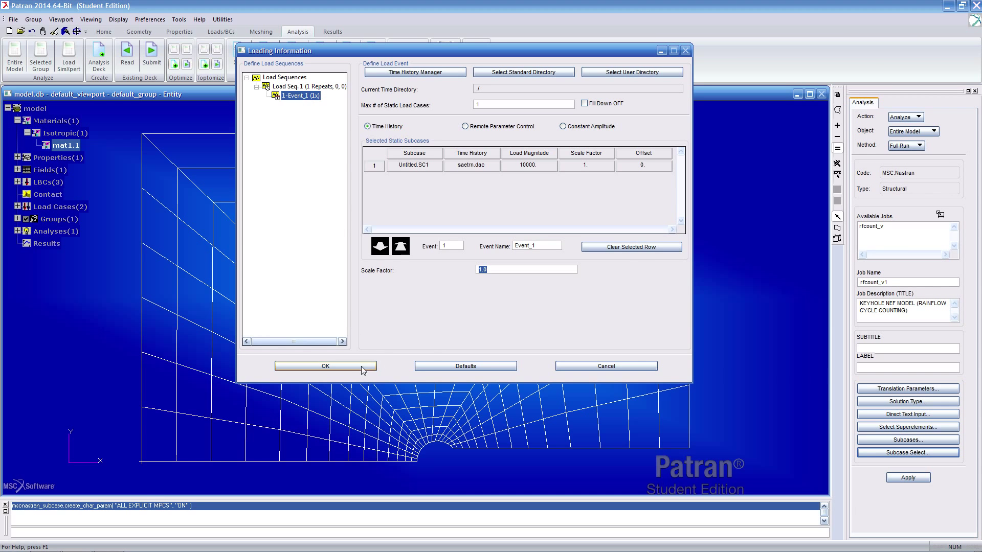
{"action": "left_click", "coordinate": [324, 365]}
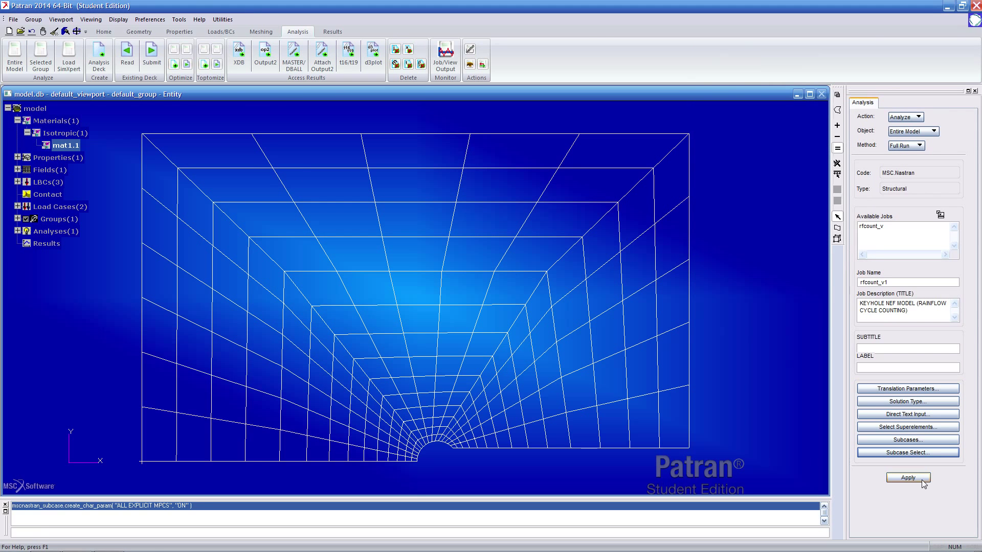
- Submit the rfcount_v1 fatigue analysis job to MSC Nastran
{"action": "left_click", "coordinate": [906, 477]}
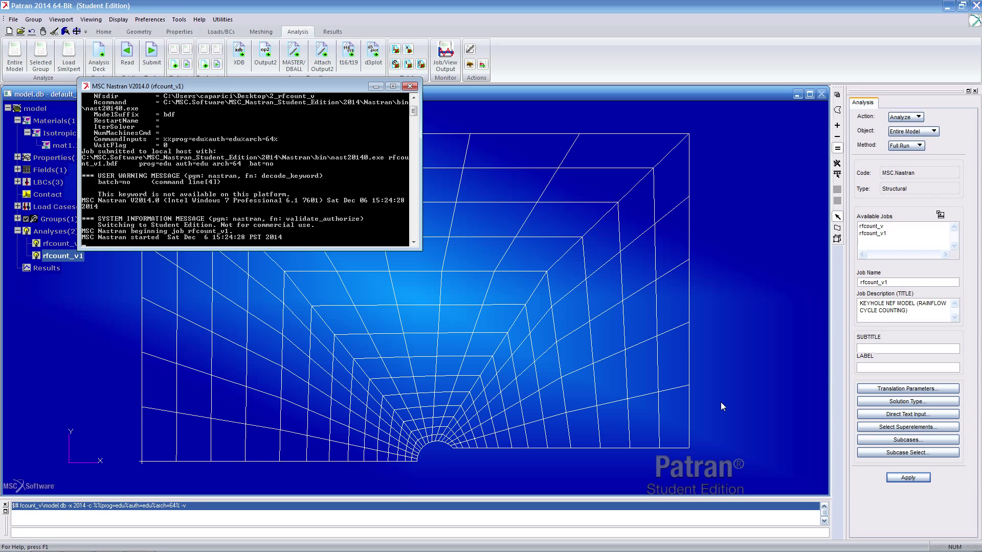
{"action": "mouse_move", "coordinate": [688, 357]}
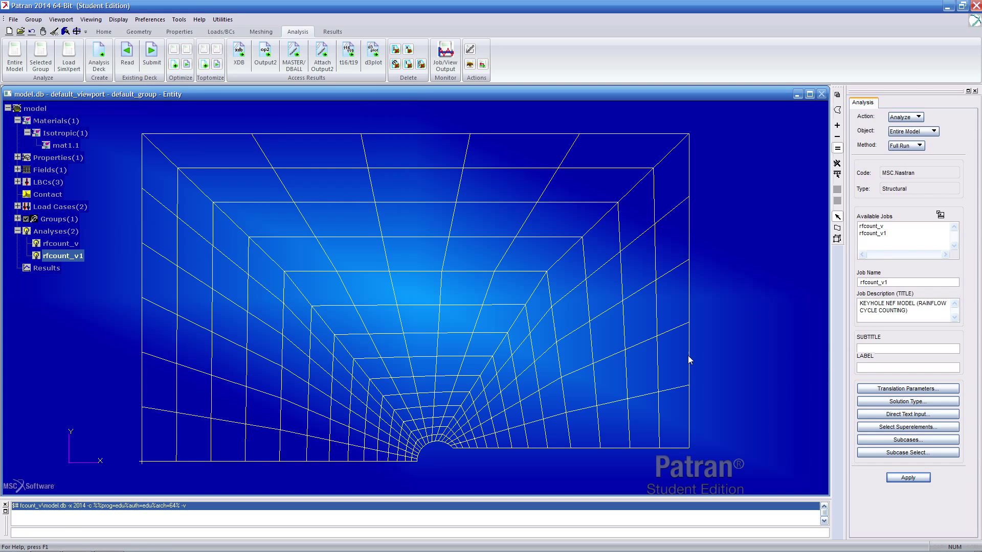
{"action": "mouse_move", "coordinate": [295, 24]}
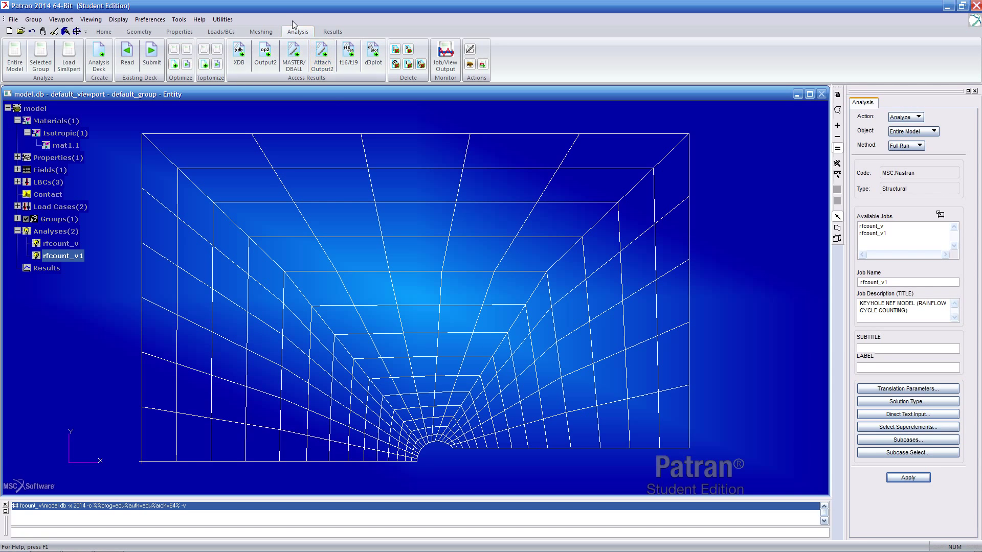
- Attach the rfcount_v1 Output2 results file so the model lists four load cases
{"action": "left_click", "coordinate": [321, 53]}
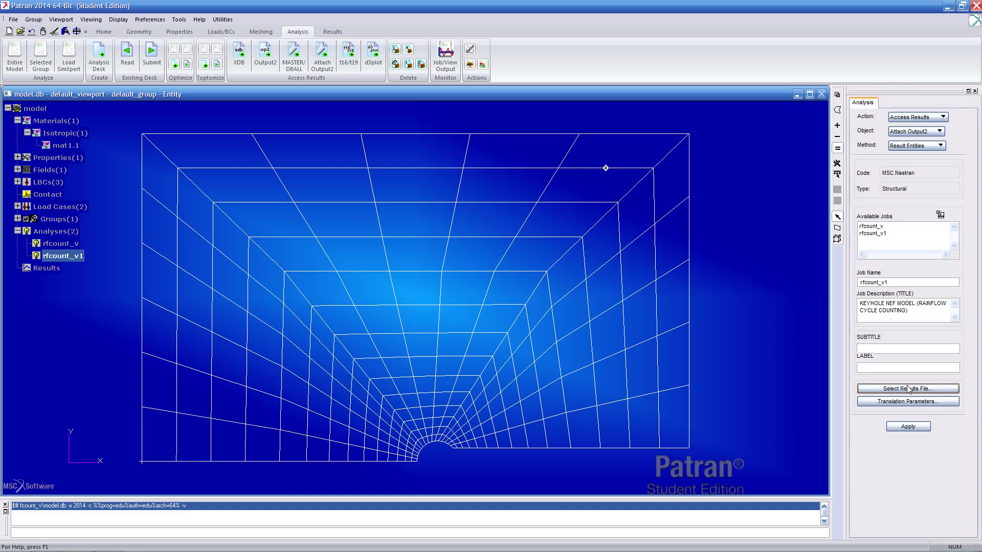
{"action": "mouse_move", "coordinate": [907, 388]}
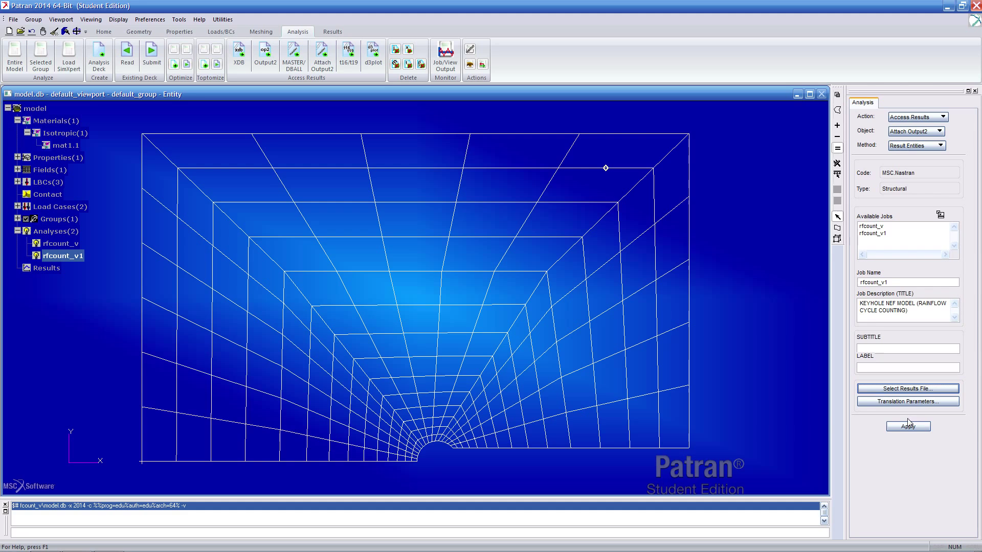
{"action": "left_click", "coordinate": [883, 282]}
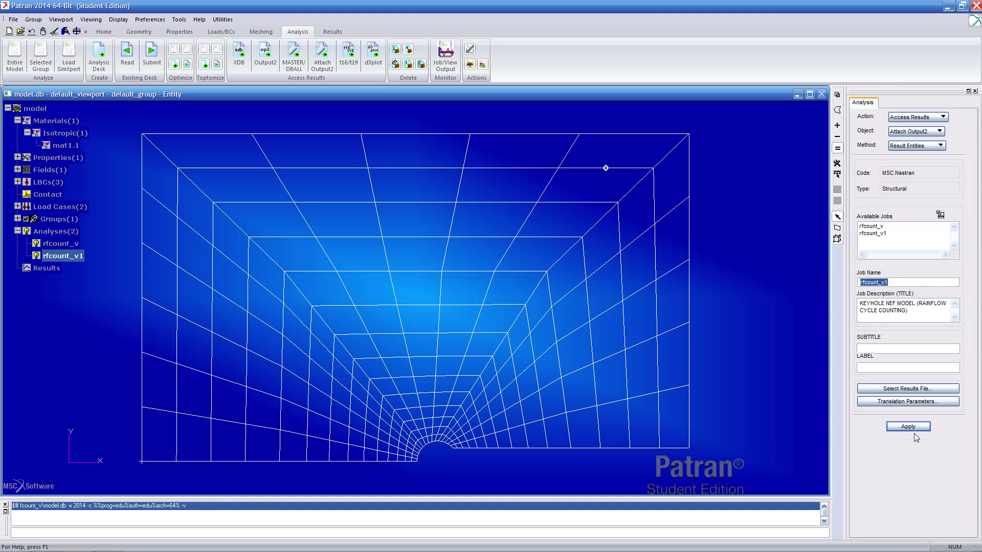
{"action": "left_click", "coordinate": [906, 427]}
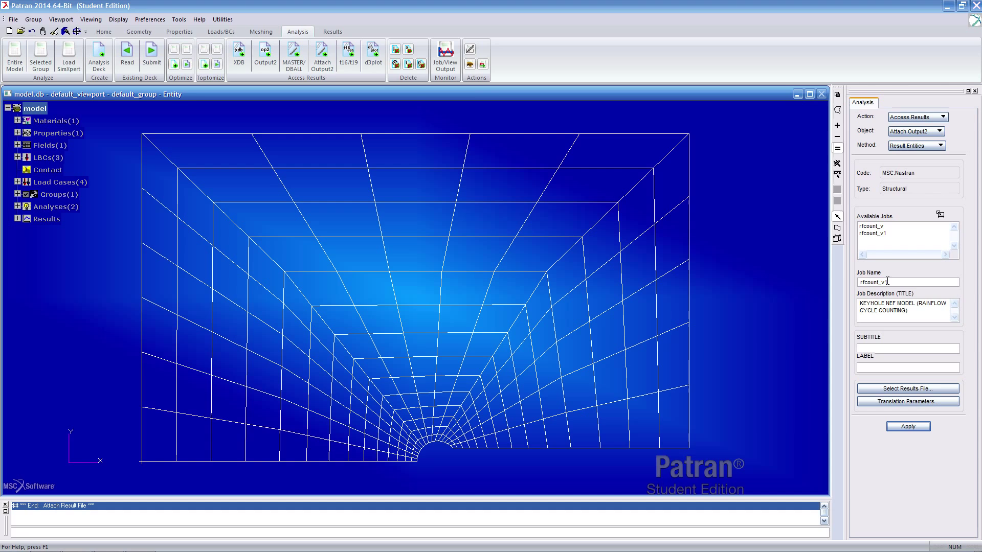
- Create a scalar cursor plot of rfcount_v1 Log of Damage and dismiss the Cursor Data window
{"action": "left_click", "coordinate": [332, 31]}
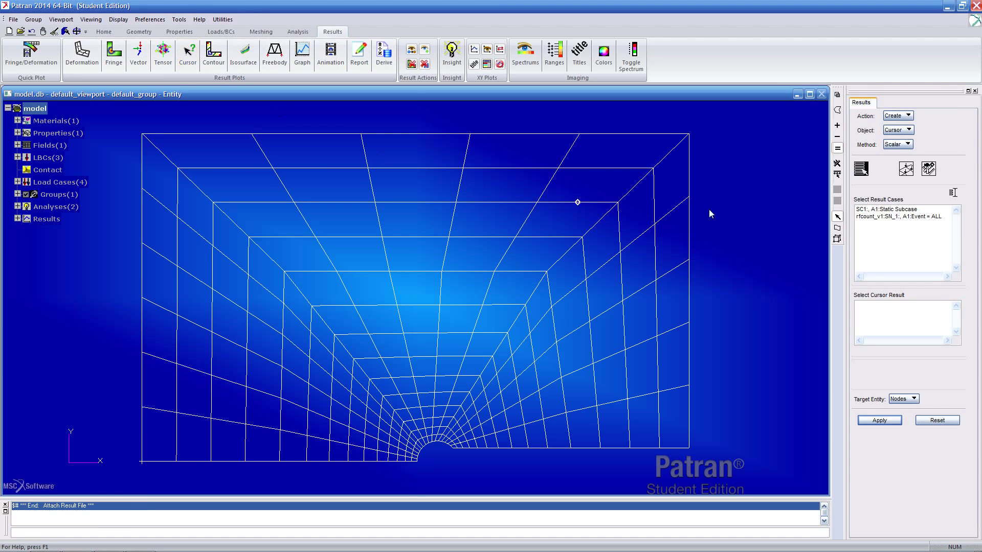
{"action": "left_click", "coordinate": [901, 216]}
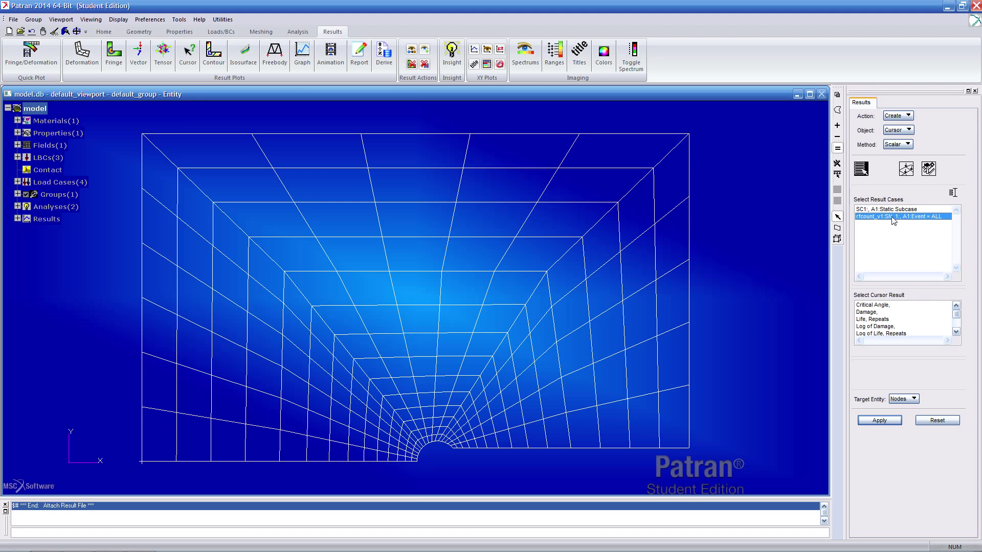
{"action": "mouse_move", "coordinate": [894, 332]}
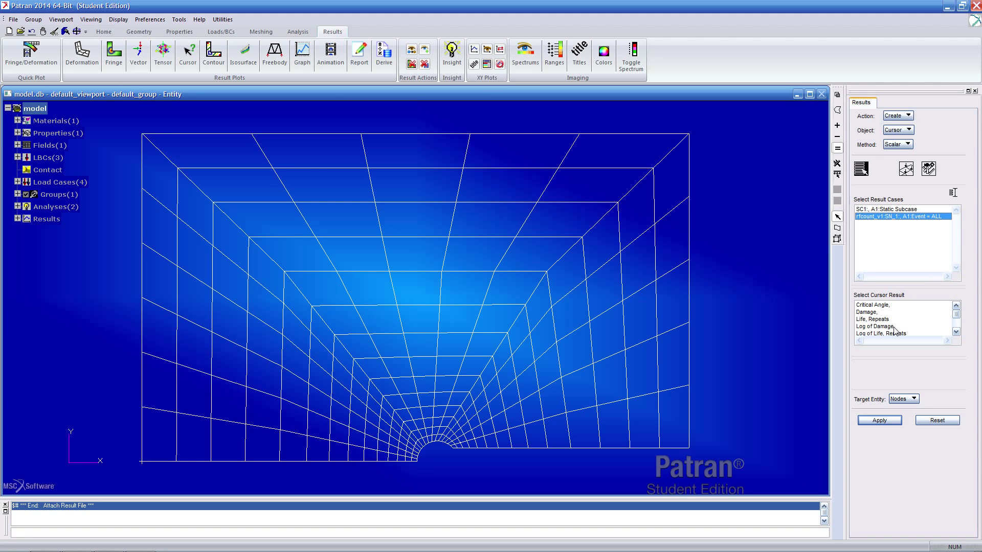
{"action": "left_click", "coordinate": [883, 327]}
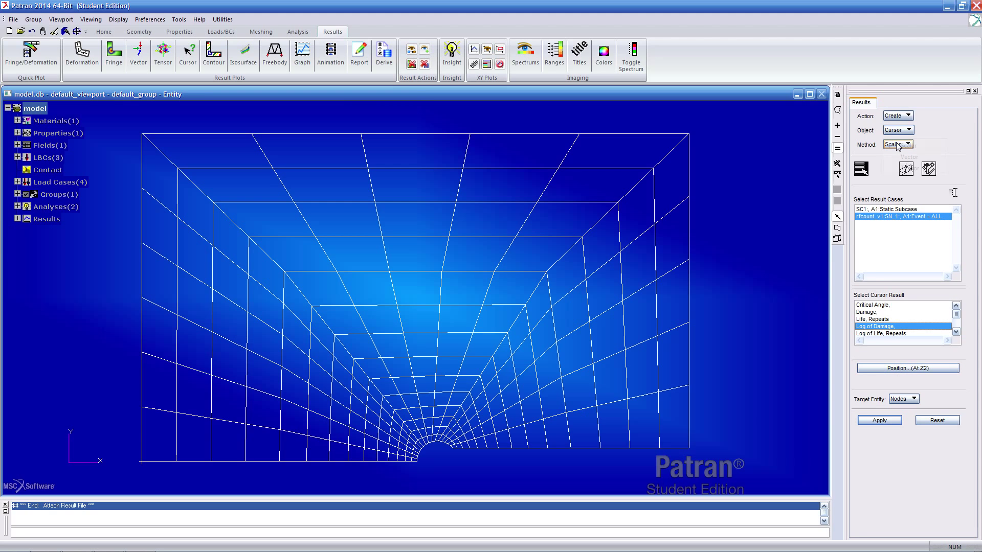
{"action": "left_click", "coordinate": [896, 145]}
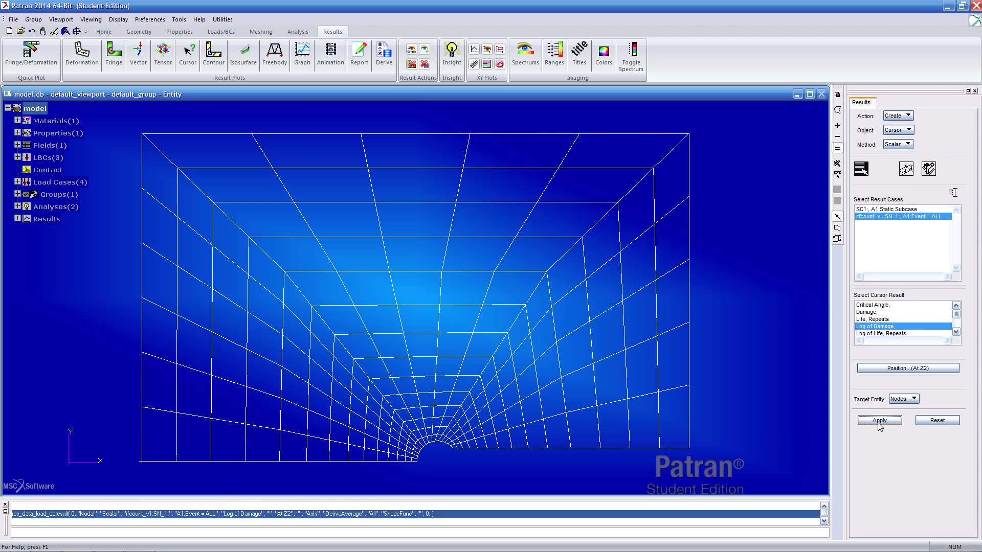
{"action": "left_click", "coordinate": [879, 420]}
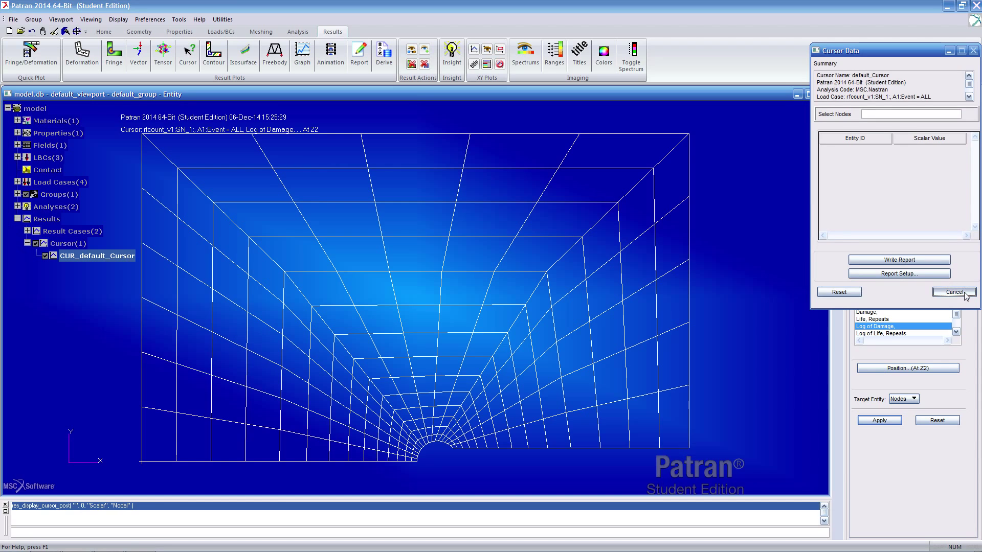
{"action": "left_click", "coordinate": [952, 292]}
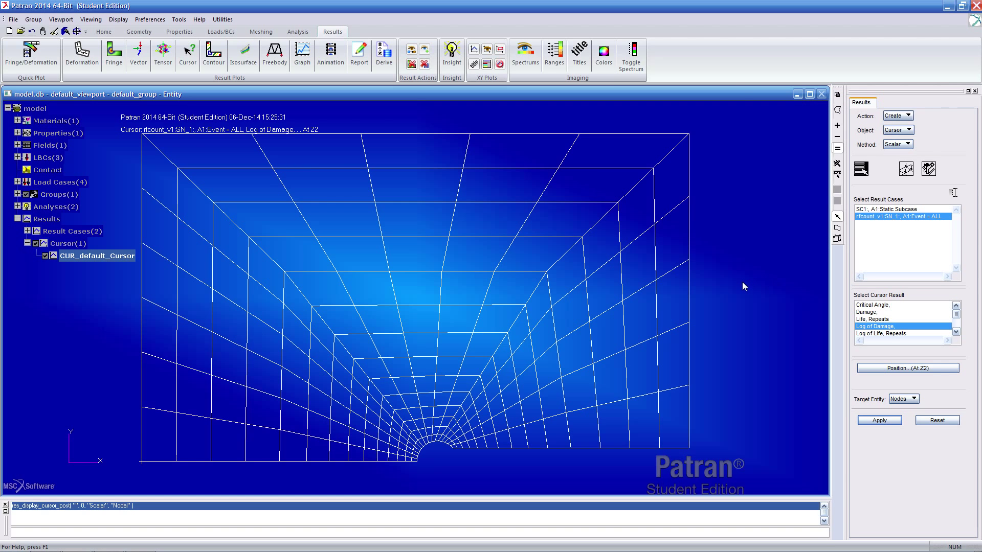
{"action": "mouse_move", "coordinate": [905, 129]}
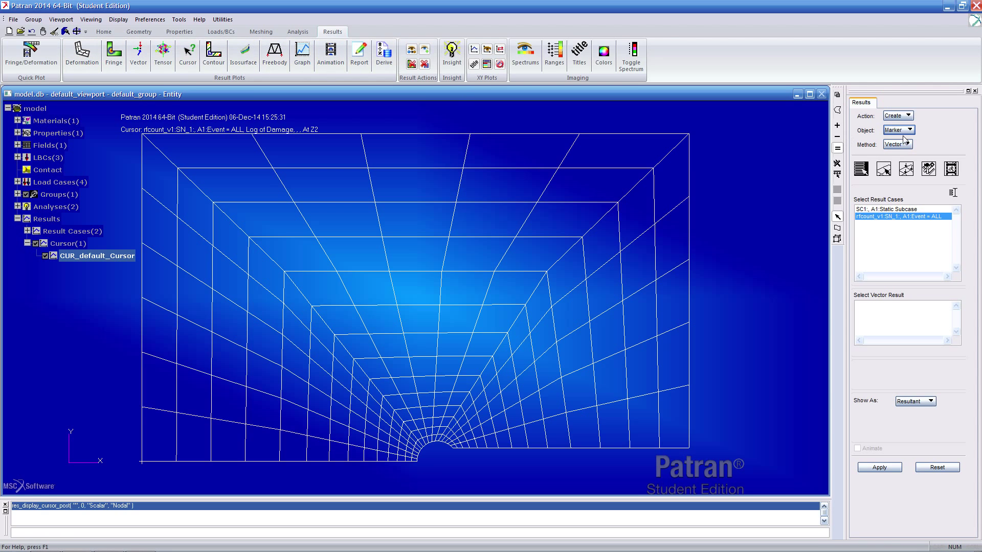
- Set the result plot object to Marker with the Scalar method for Log of Damage
{"action": "left_click", "coordinate": [897, 130]}
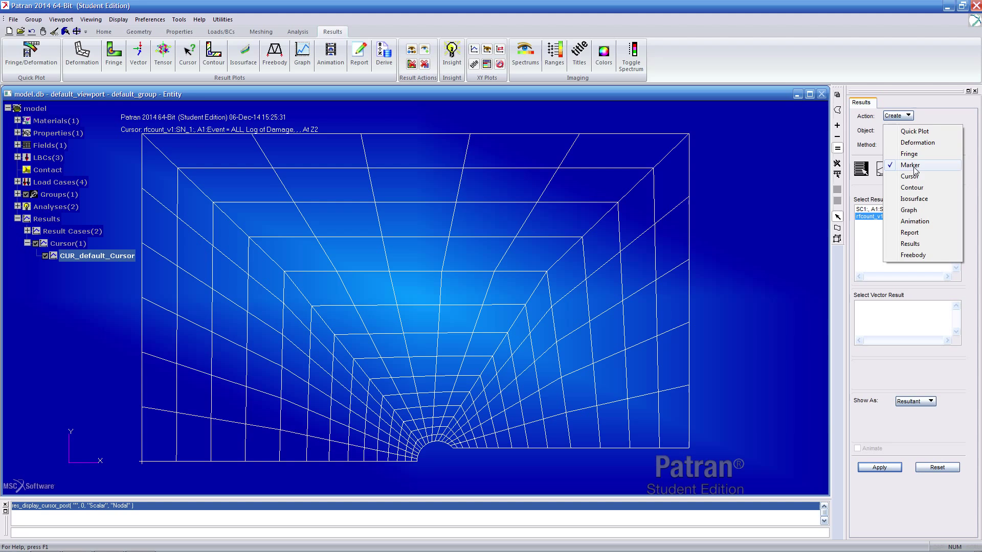
{"action": "left_click", "coordinate": [911, 165]}
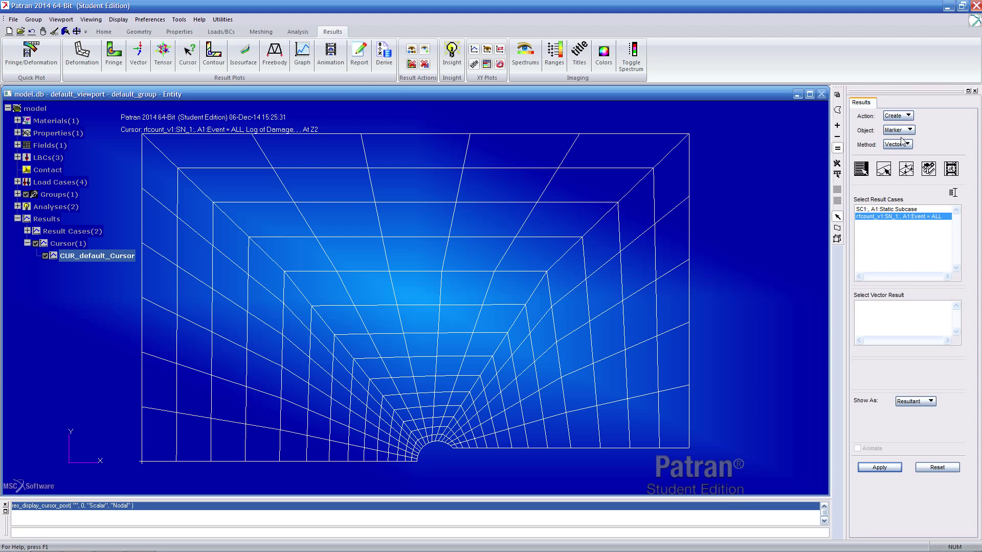
{"action": "left_click", "coordinate": [896, 143]}
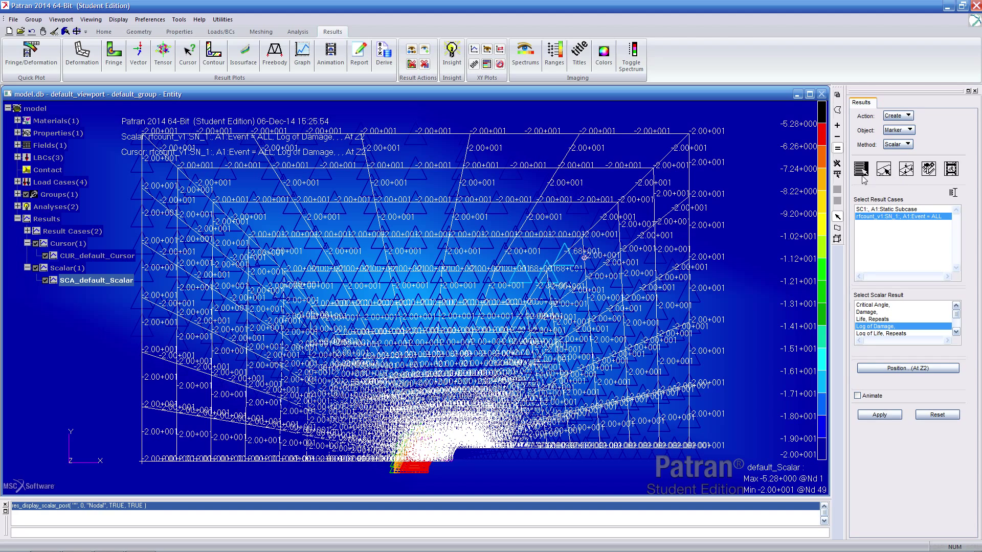
{"action": "mouse_move", "coordinate": [862, 170]}
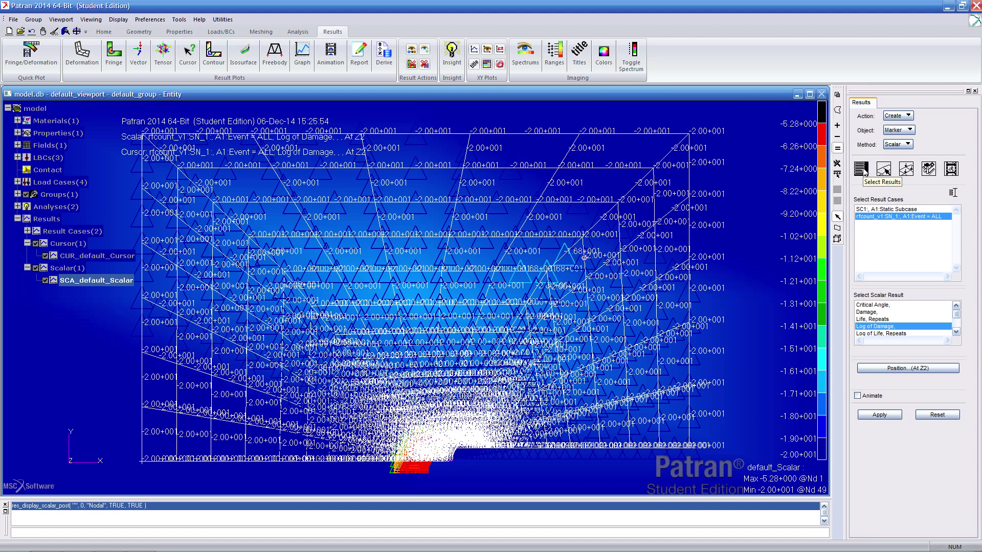
{"action": "mouse_move", "coordinate": [883, 168]}
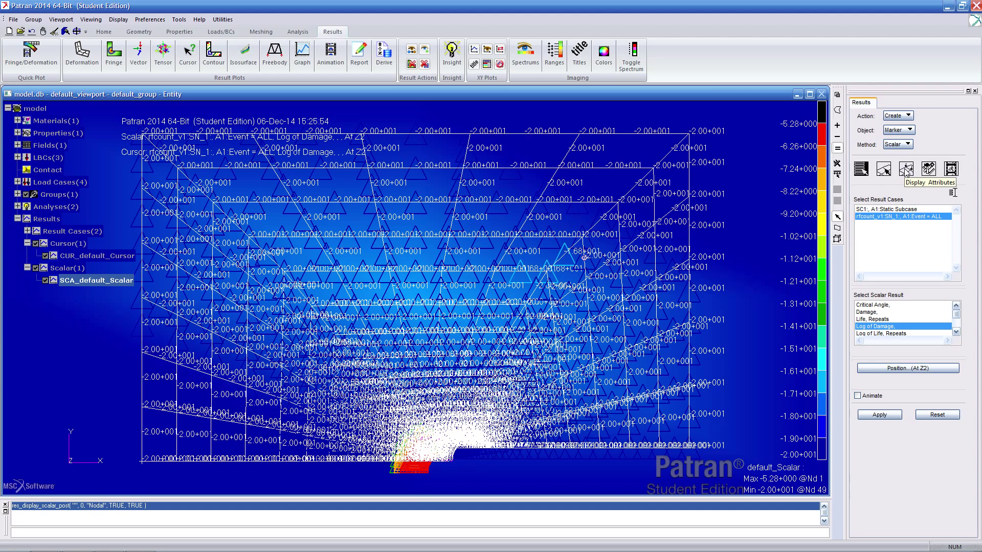
- Draw the damage markers as filled circles at scale 0.03 with scalar labels hidden
{"action": "left_click", "coordinate": [927, 168]}
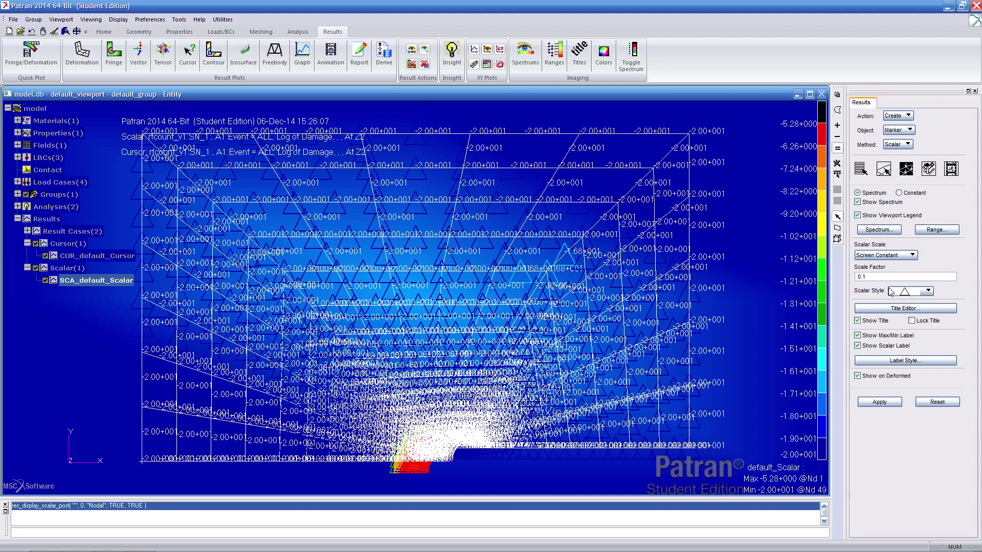
{"action": "left_click", "coordinate": [925, 290]}
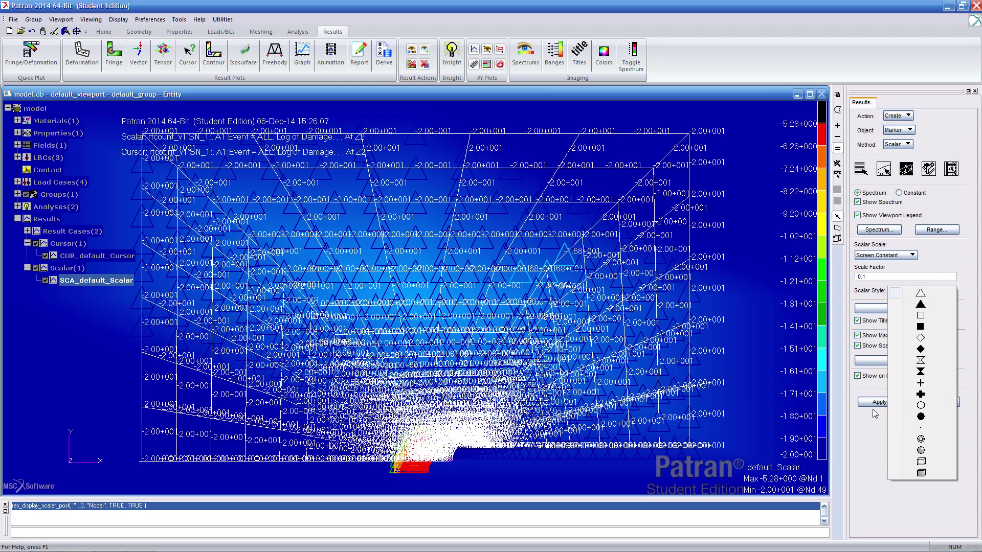
{"action": "left_click", "coordinate": [920, 404]}
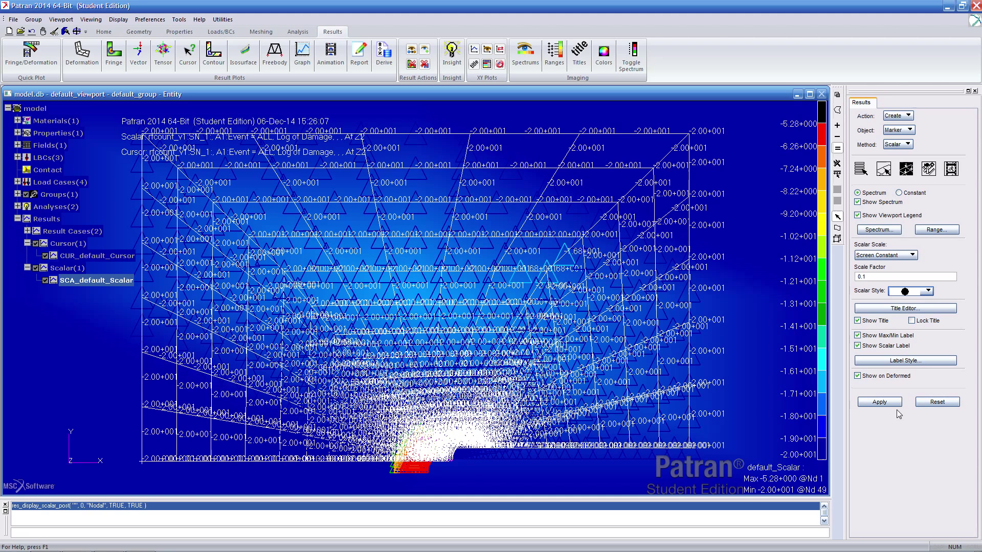
{"action": "left_click", "coordinate": [879, 401]}
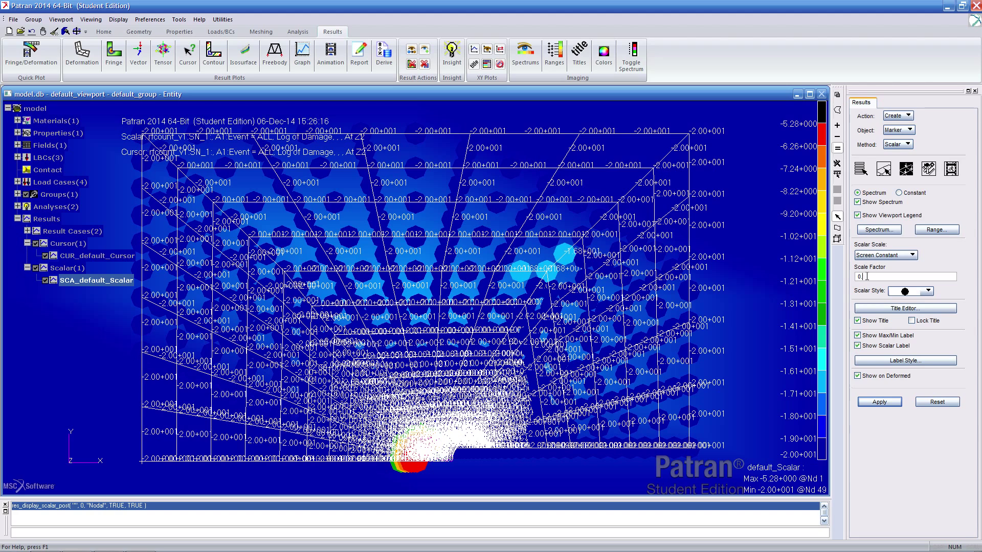
{"action": "type", "text": "0.3"}
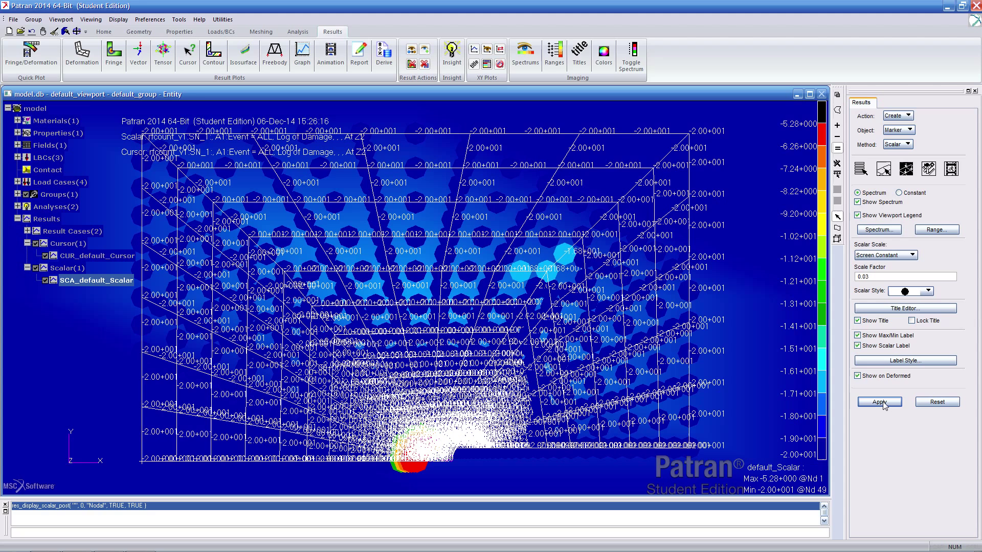
{"action": "left_click", "coordinate": [879, 401]}
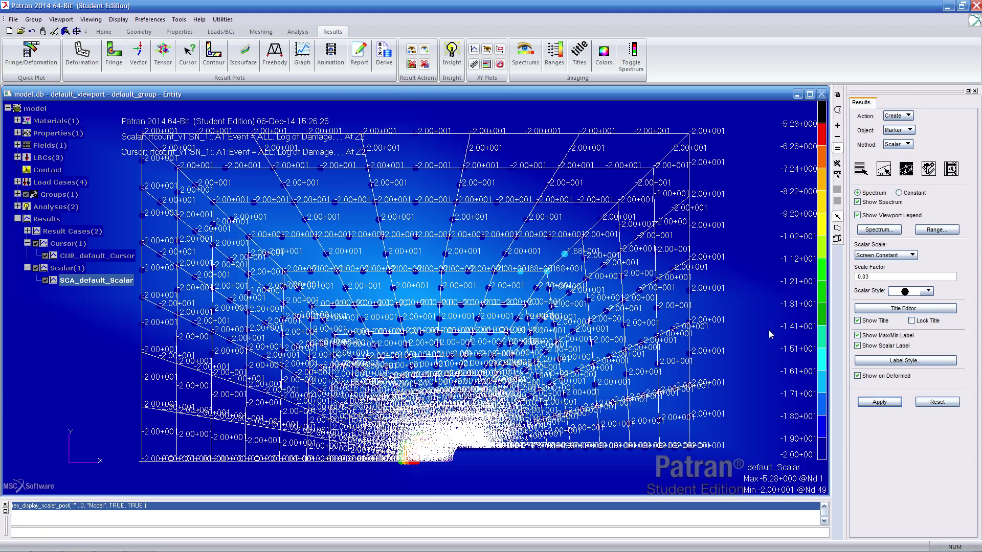
{"action": "mouse_move", "coordinate": [468, 167]}
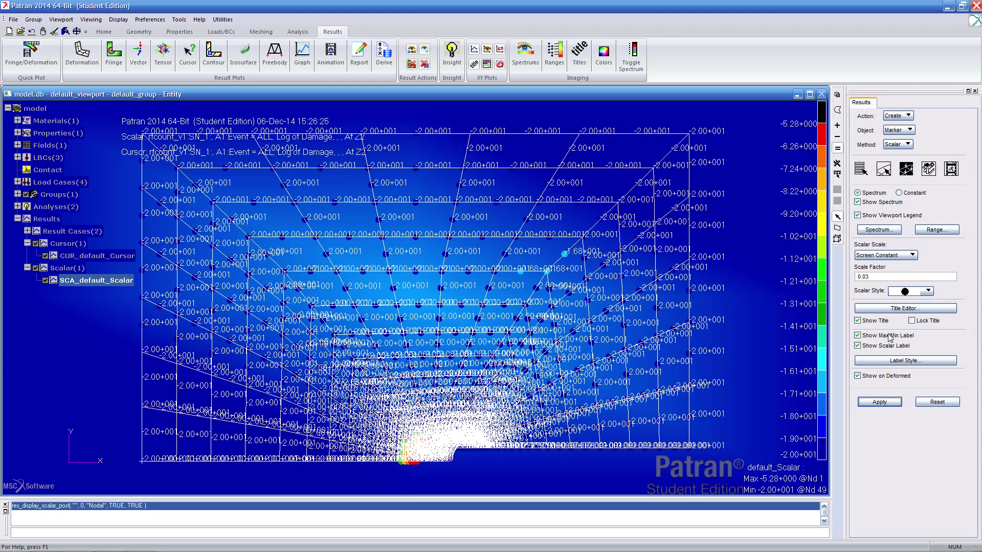
{"action": "left_click", "coordinate": [856, 335]}
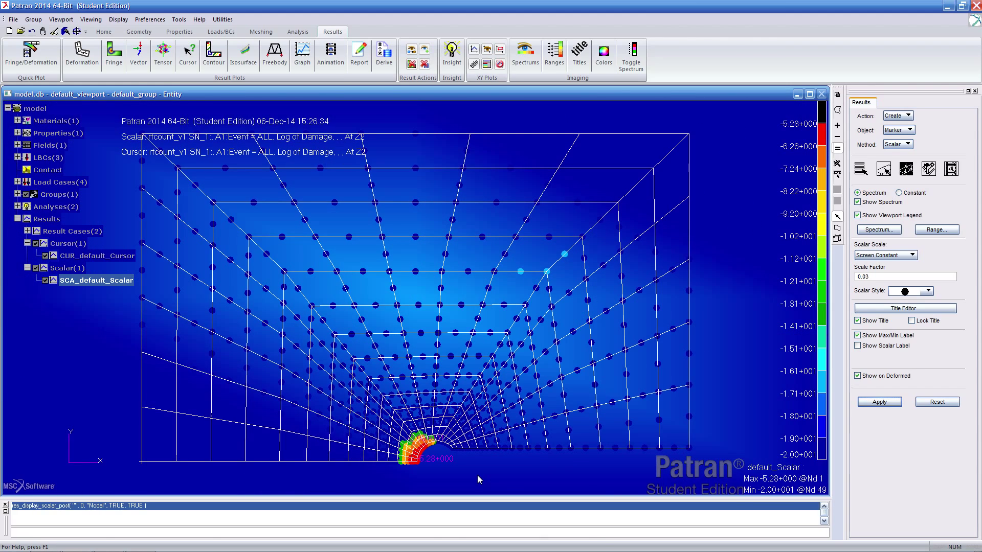
{"action": "mouse_move", "coordinate": [807, 460]}
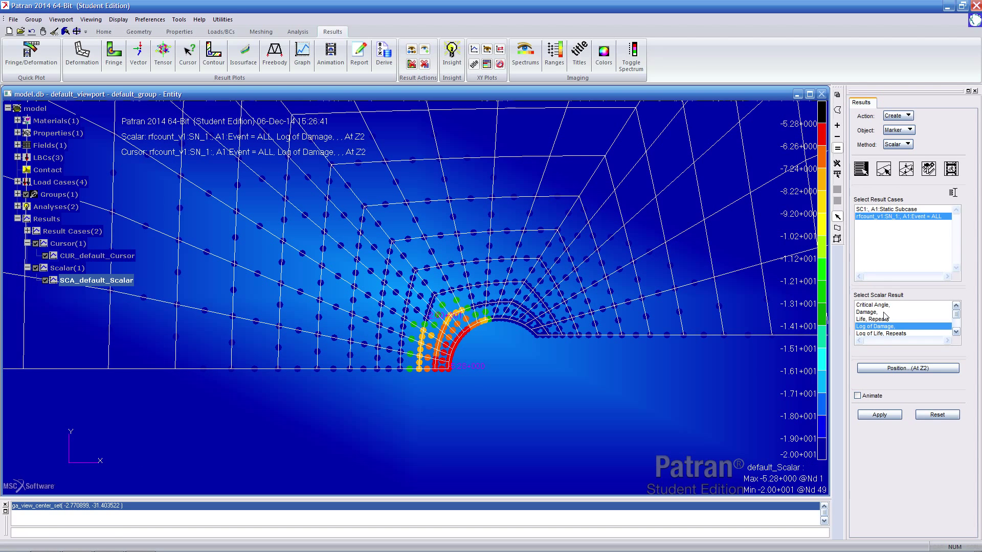
- Replot the hole markers as Life, Repeats, then as Log of Life, Repeats (minimum 5.28)
{"action": "left_click", "coordinate": [883, 319]}
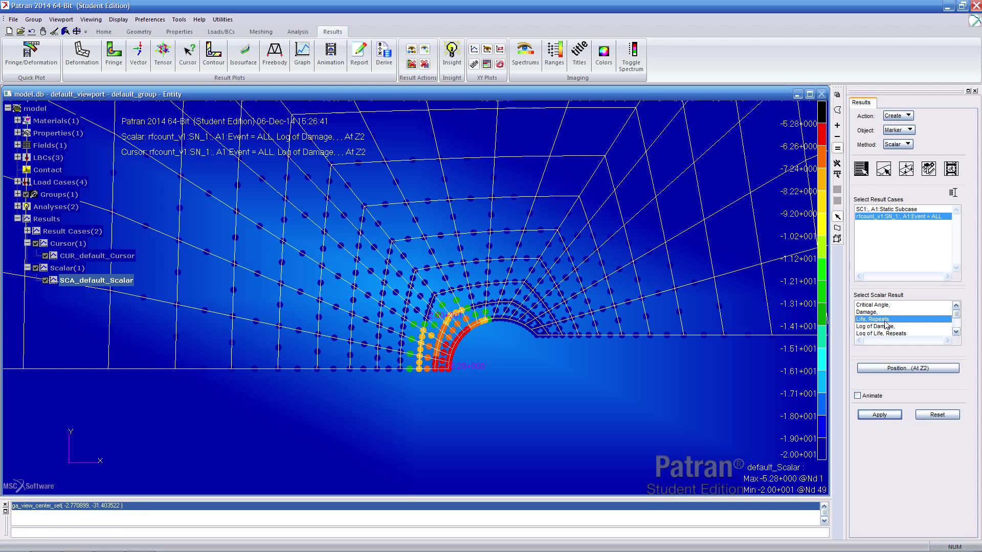
{"action": "left_click", "coordinate": [879, 415]}
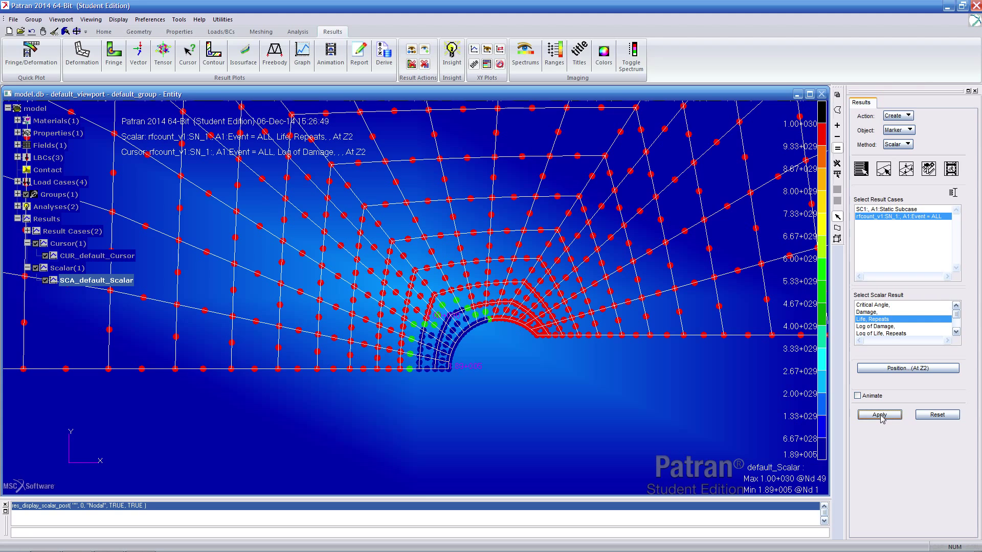
{"action": "left_click", "coordinate": [957, 318]}
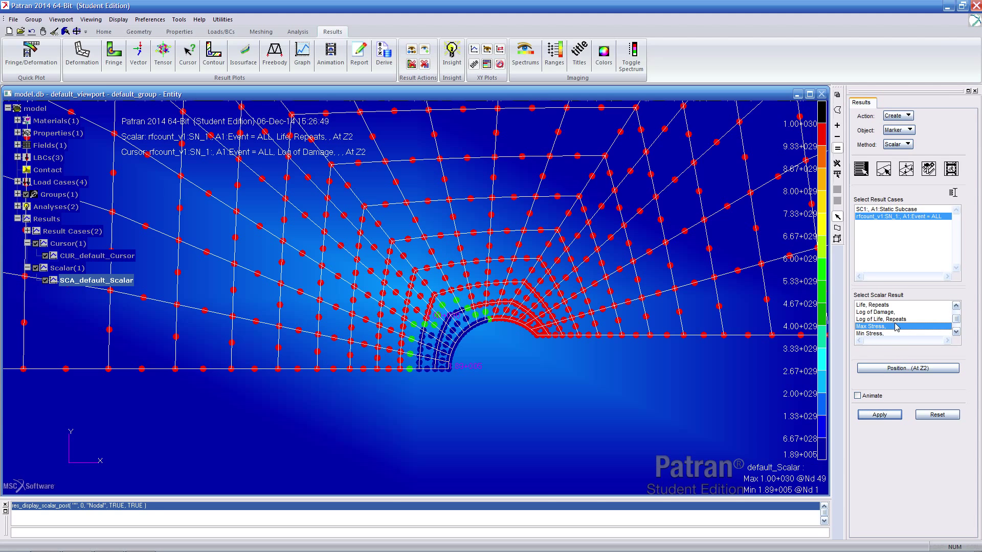
{"action": "left_click", "coordinate": [878, 414]}
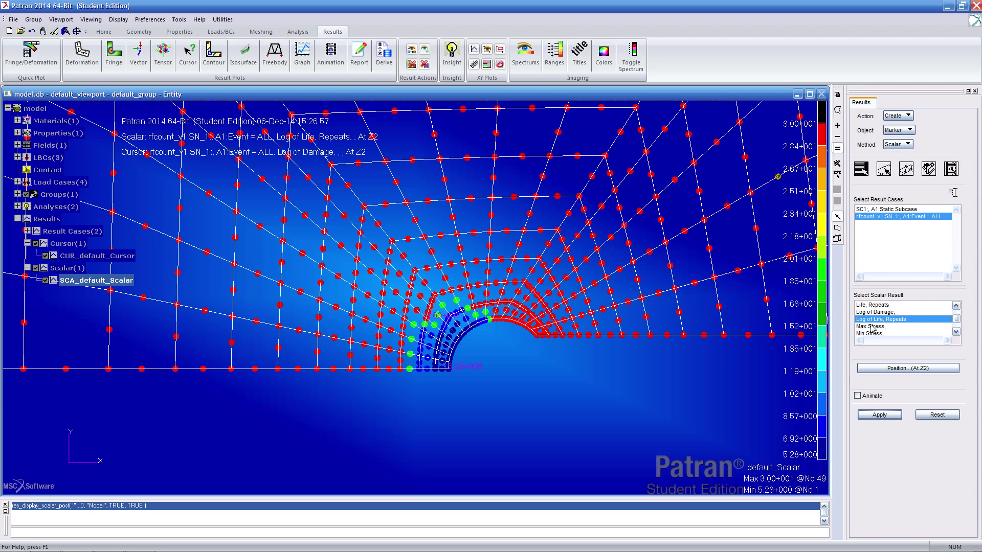
{"action": "mouse_move", "coordinate": [809, 151]}
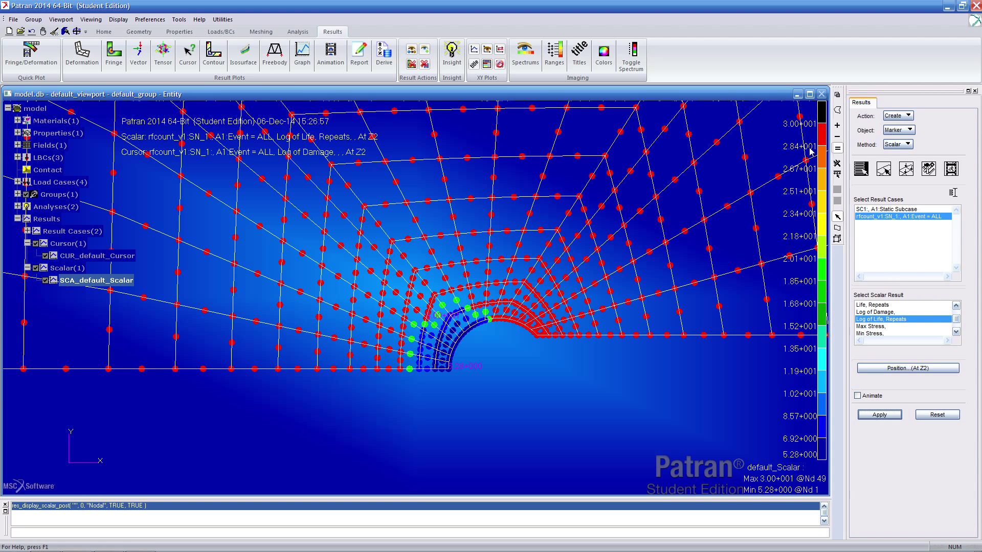
{"action": "mouse_move", "coordinate": [660, 436]}
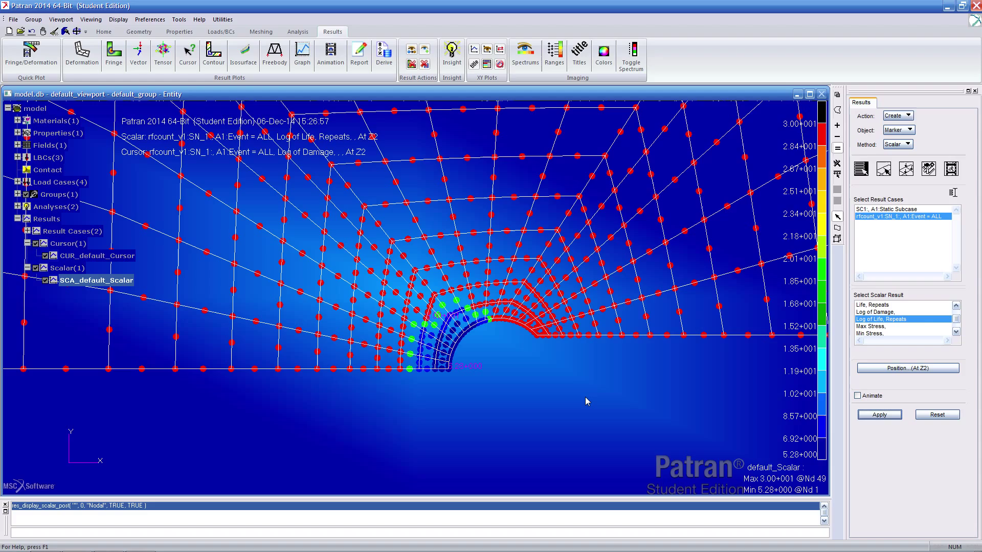
{"action": "mouse_move", "coordinate": [197, 210]}
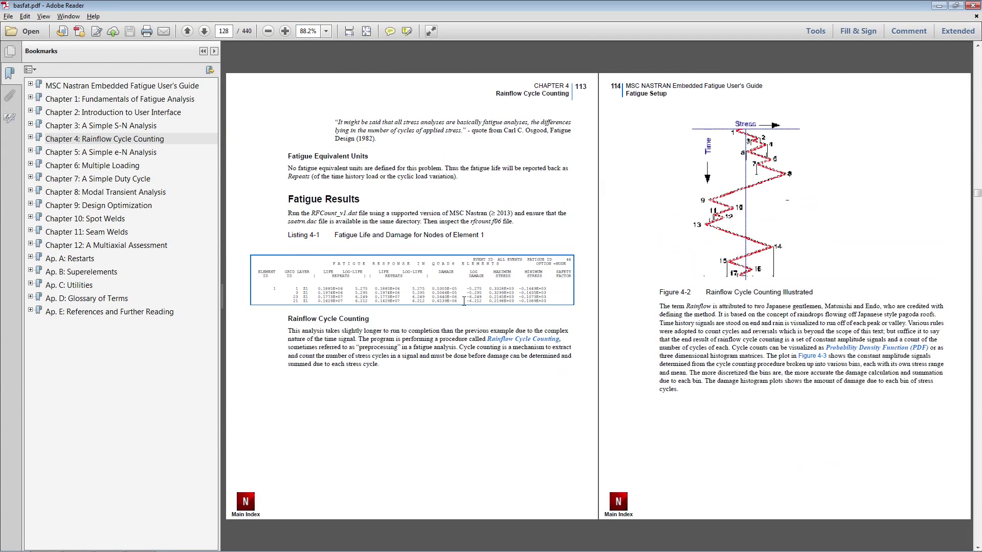
- Zoom into the guide's Listing 4-1 and select the LOG-LIFE value 5.275
{"action": "left_click", "coordinate": [285, 31]}
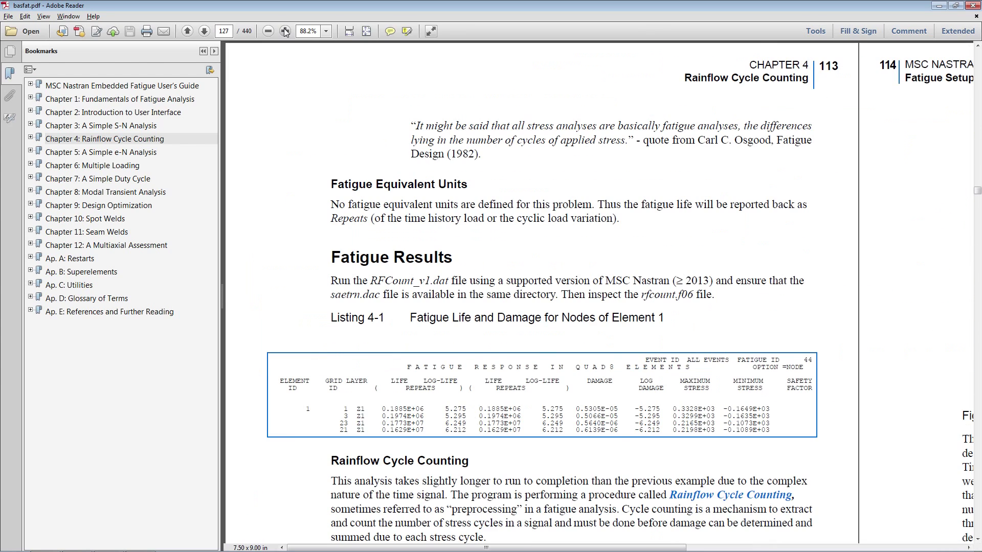
{"action": "left_click", "coordinate": [287, 31]}
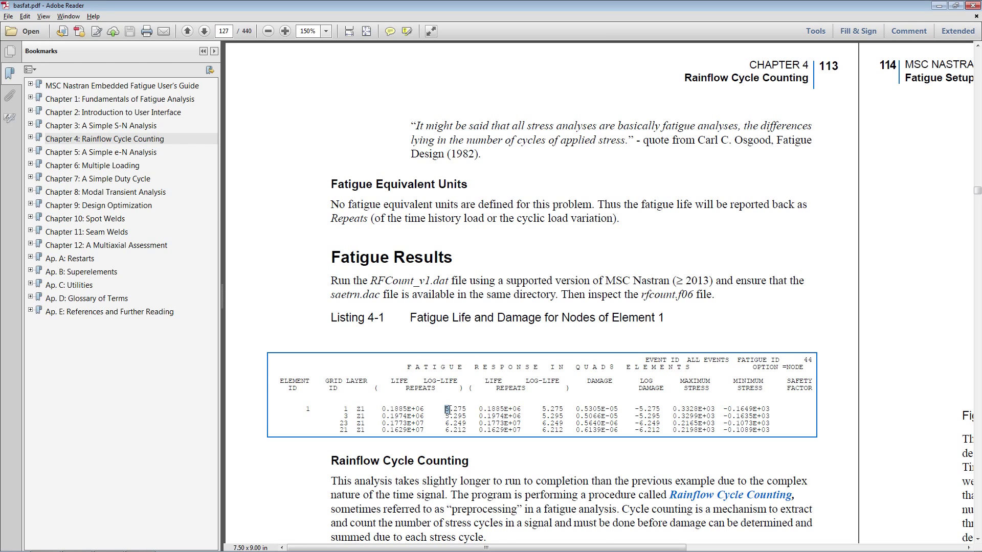
{"action": "double_click", "coordinate": [454, 409]}
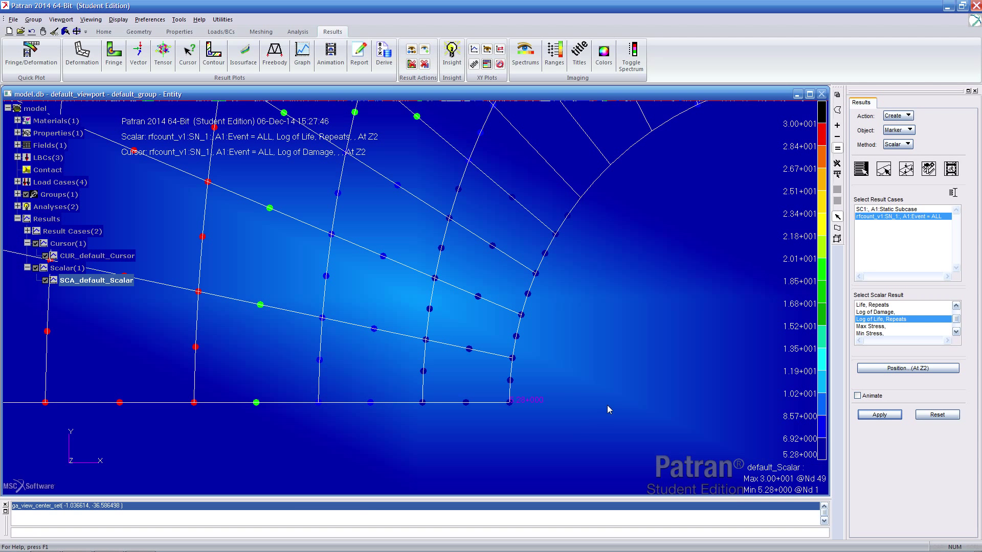
{"action": "mouse_move", "coordinate": [555, 415]}
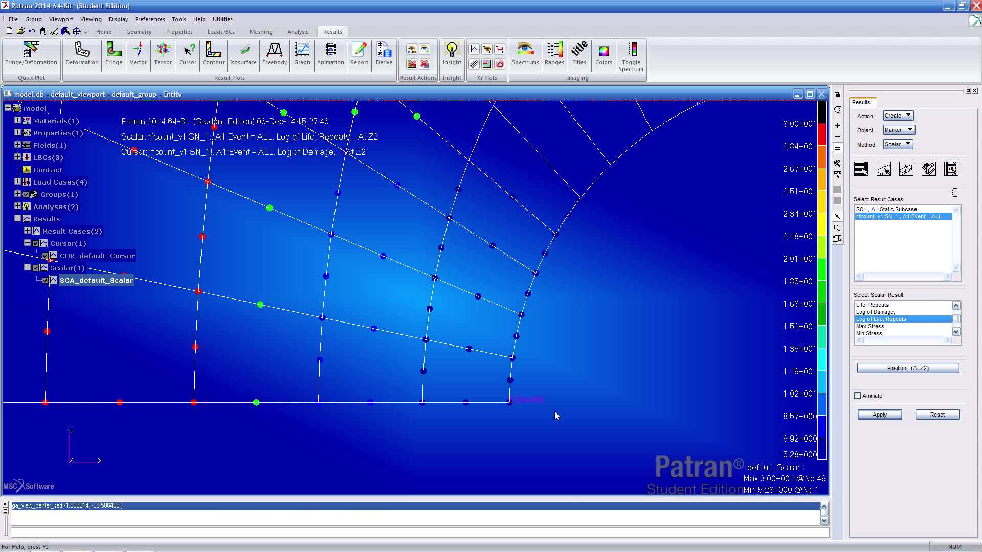